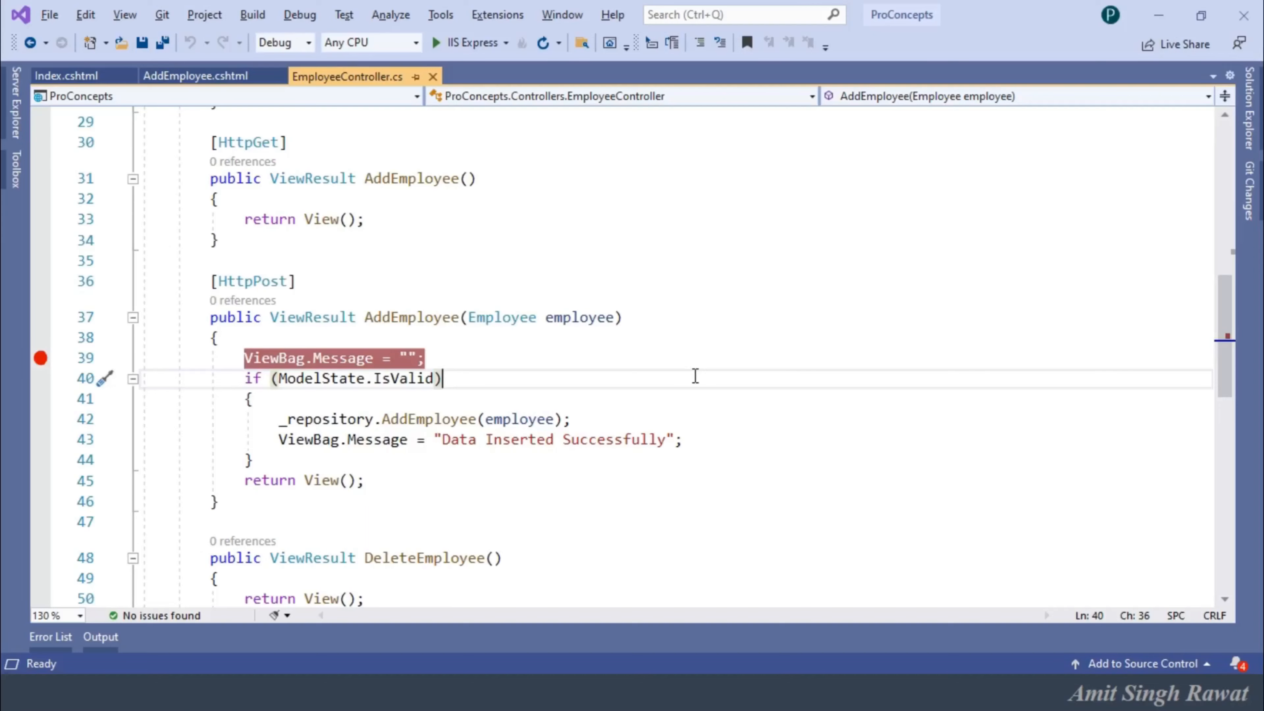
Start adding a client-side library to the project's wwwroot folder from Solution Explorer.
{"action": "left_click", "coordinate": [10, 109]}
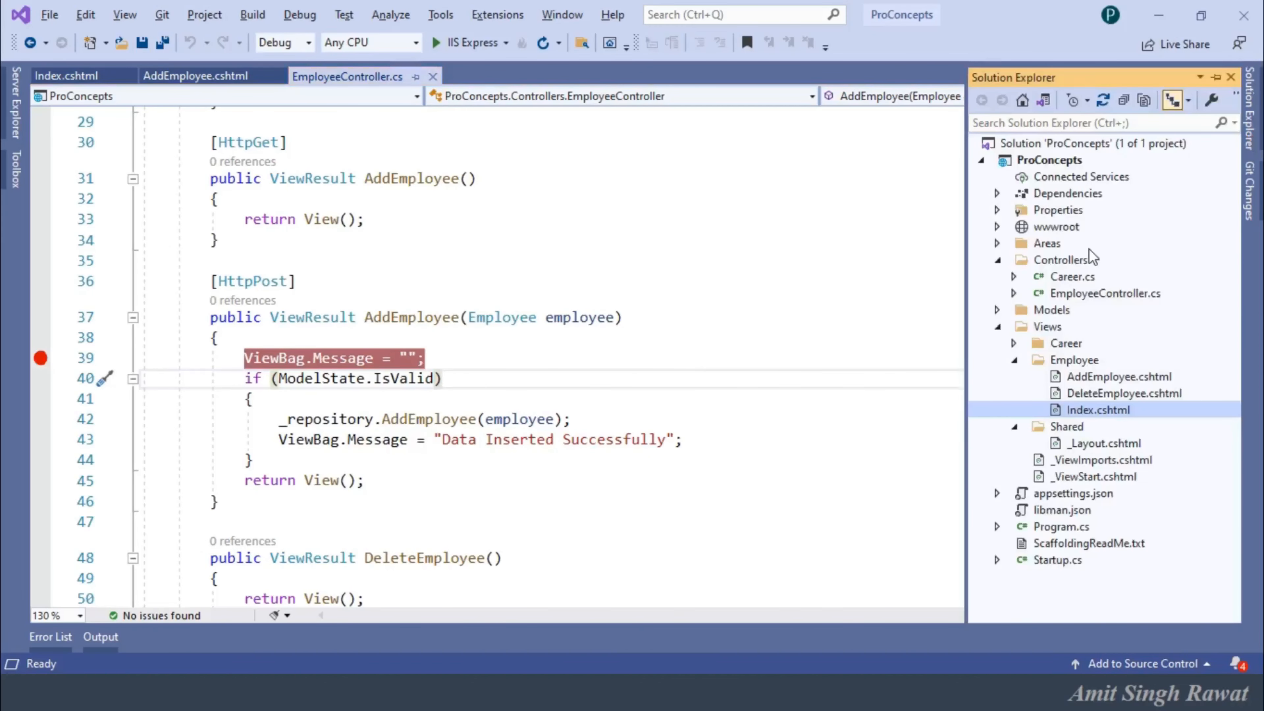
{"action": "left_click", "coordinate": [999, 227]}
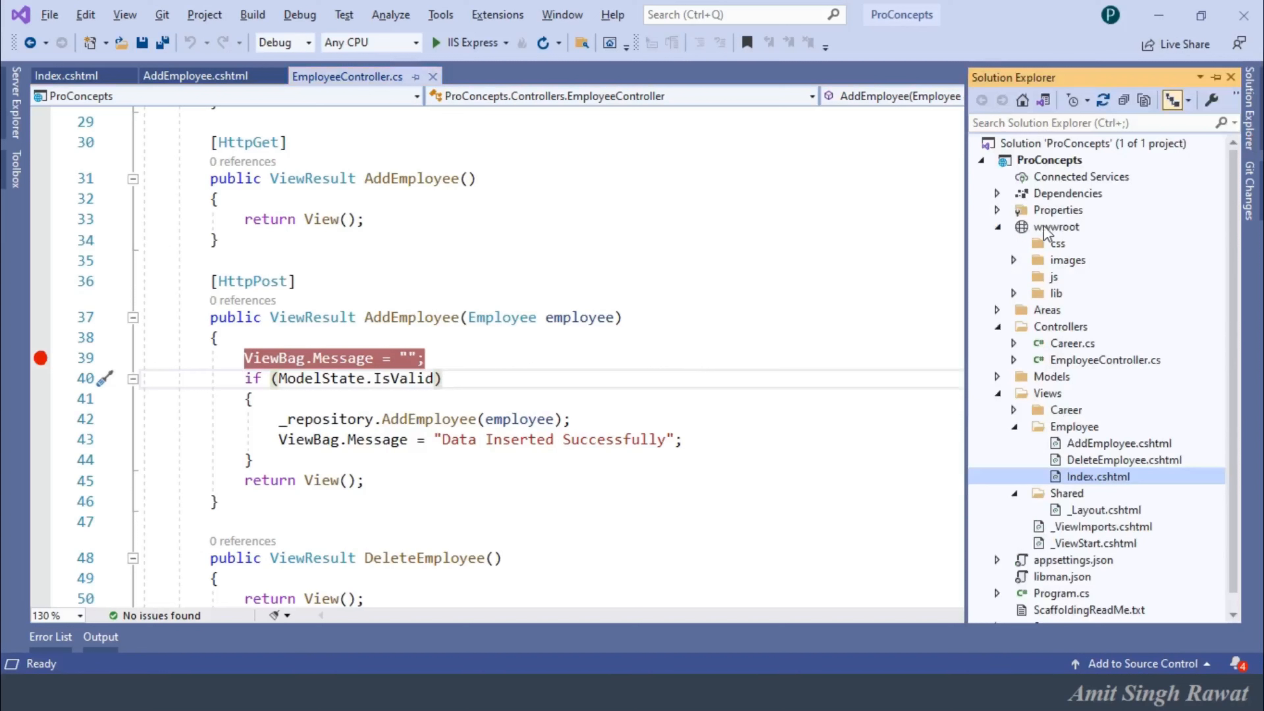
{"action": "left_click", "coordinate": [1056, 227]}
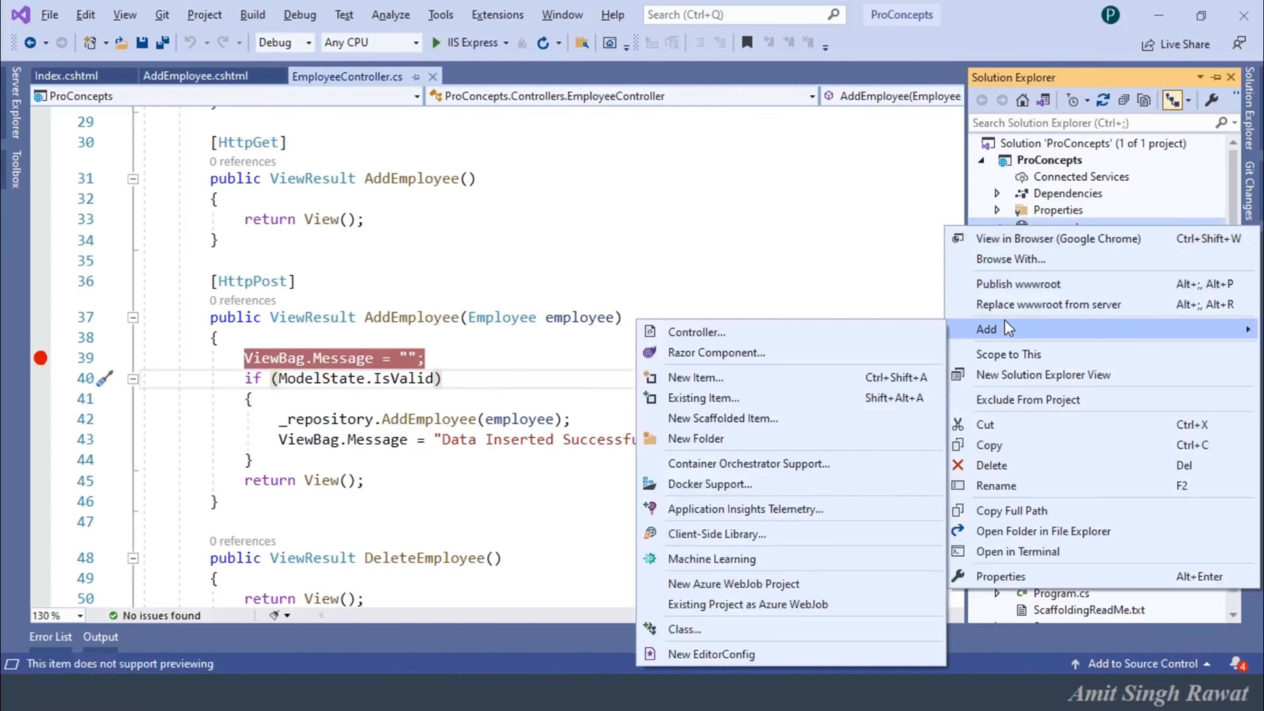
{"action": "mouse_move", "coordinate": [716, 534]}
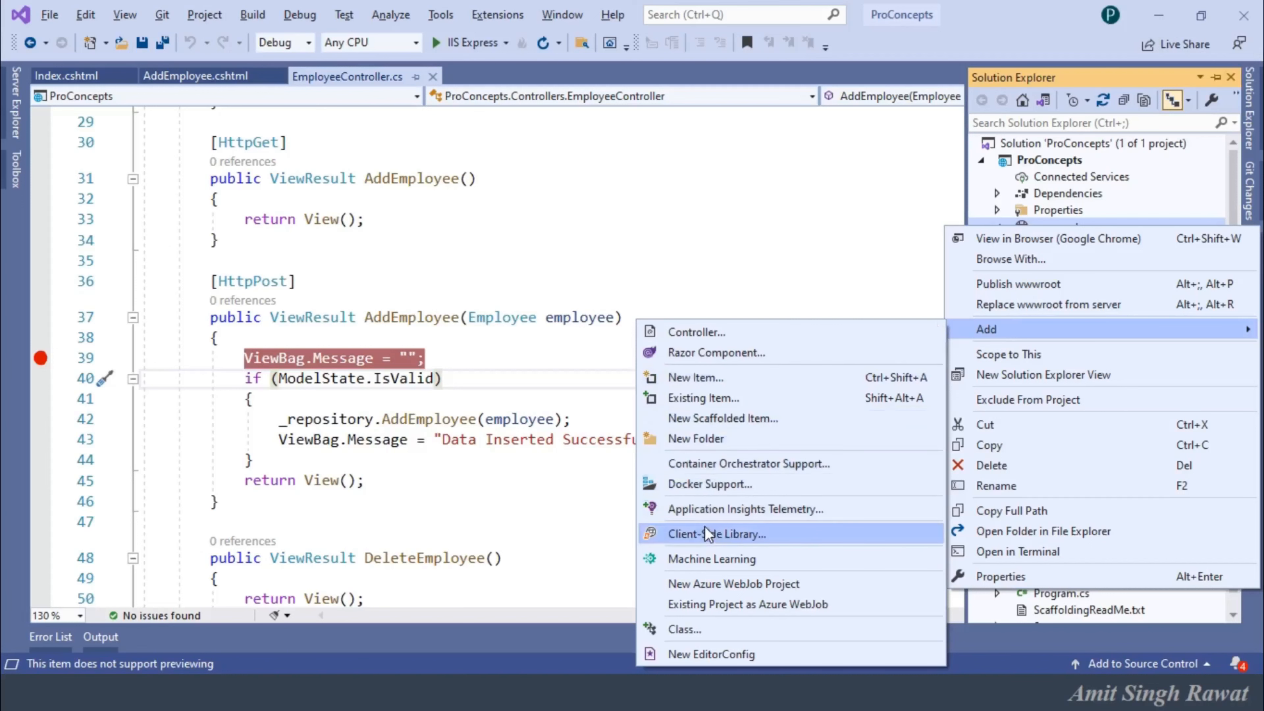
{"action": "left_click", "coordinate": [717, 534]}
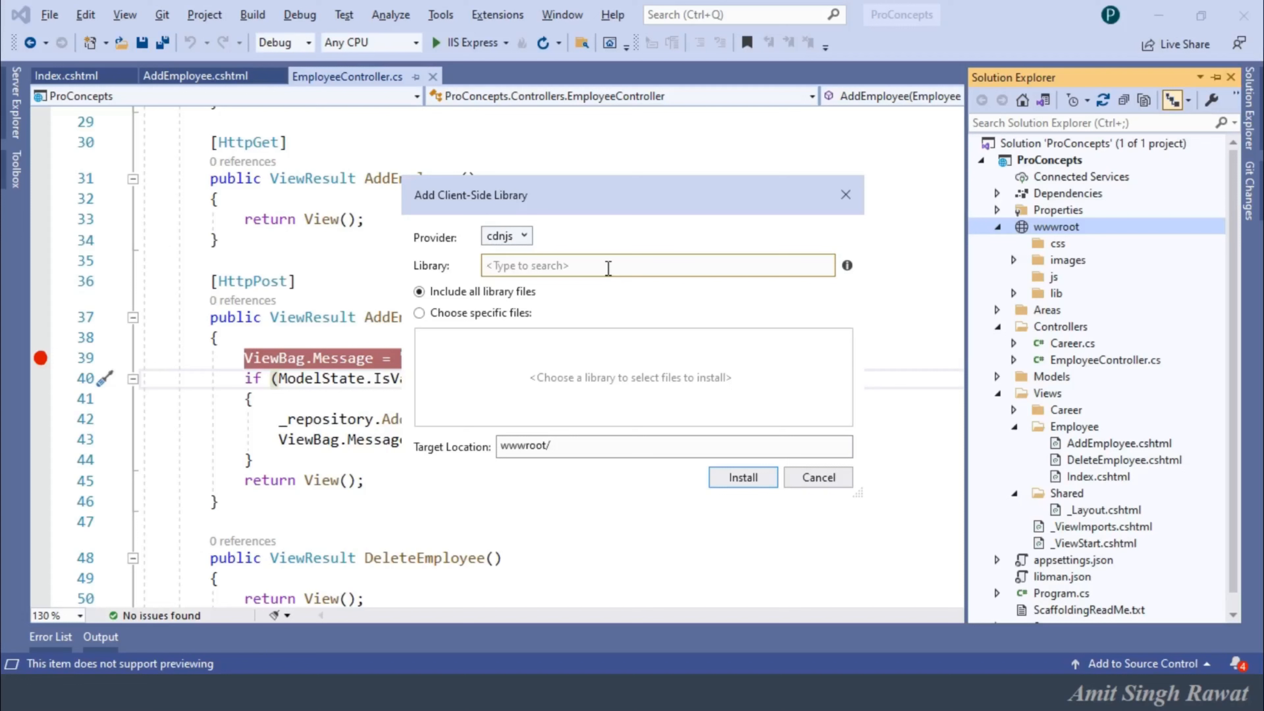
Search 'jquer', choose jquery-validate and install it into wwwroot.
{"action": "type", "text": "jquery-validat"}
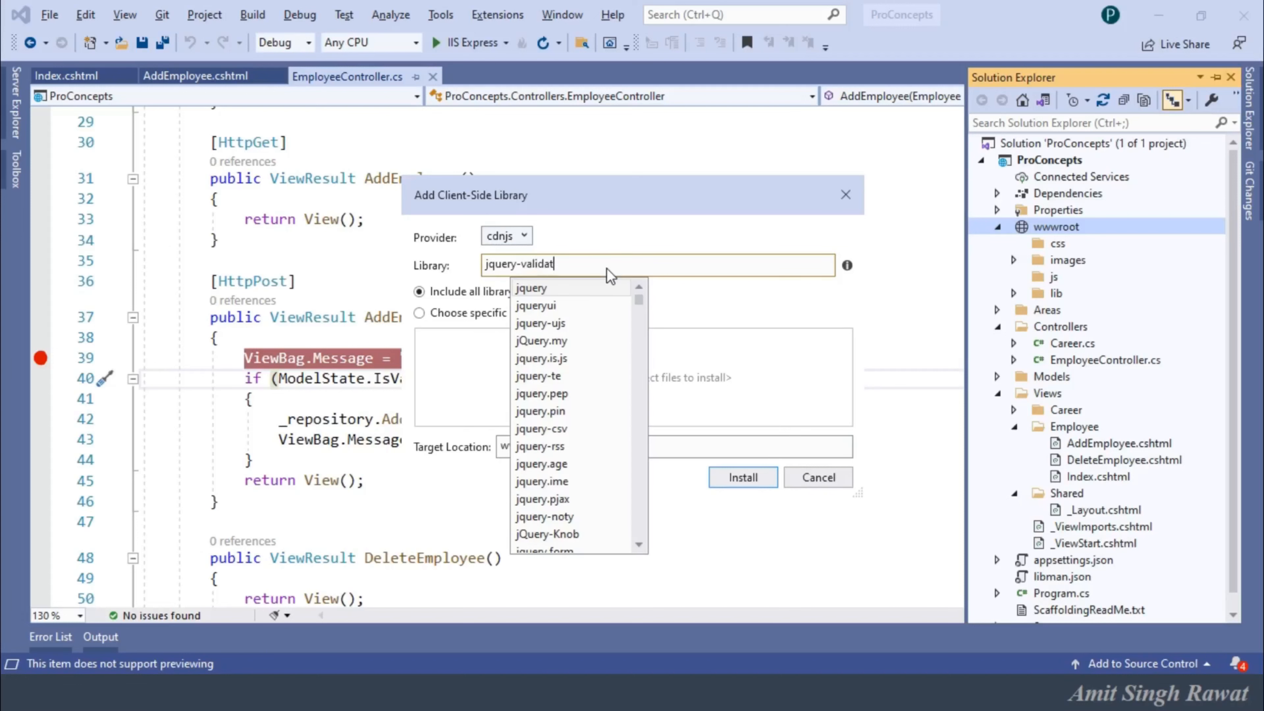
{"action": "left_click", "coordinate": [531, 287]}
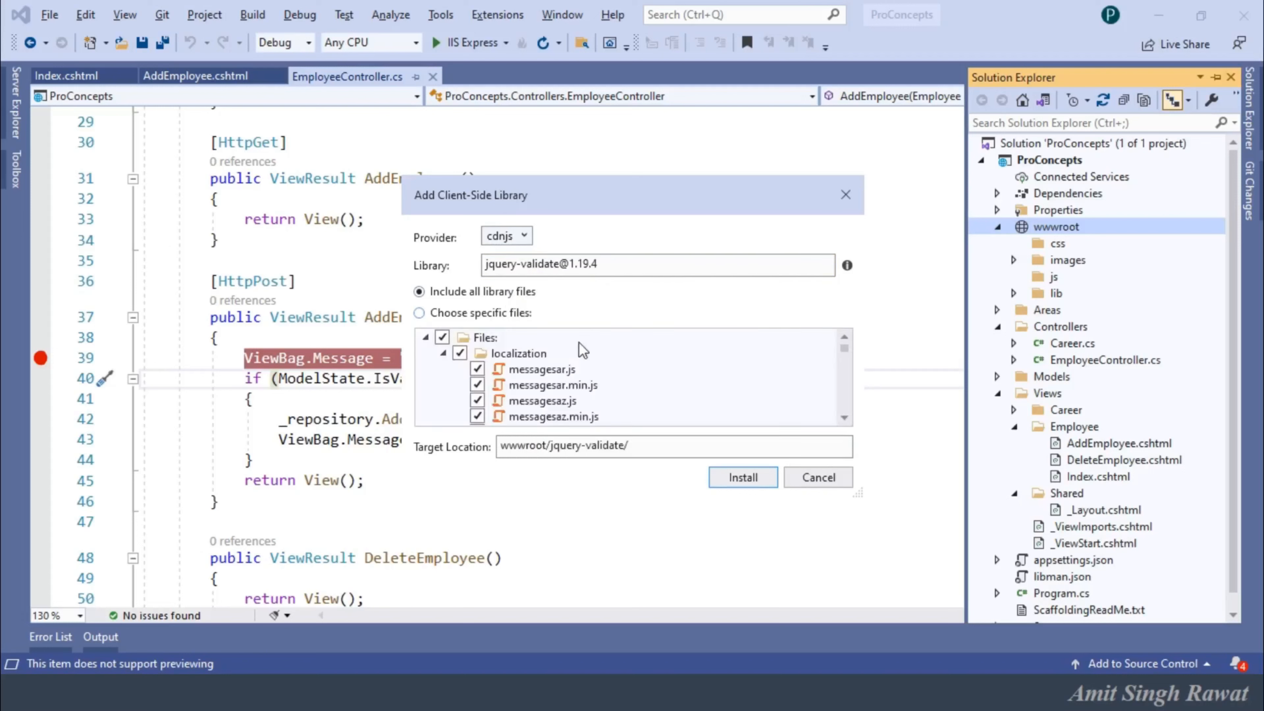
{"action": "left_click", "coordinate": [742, 476]}
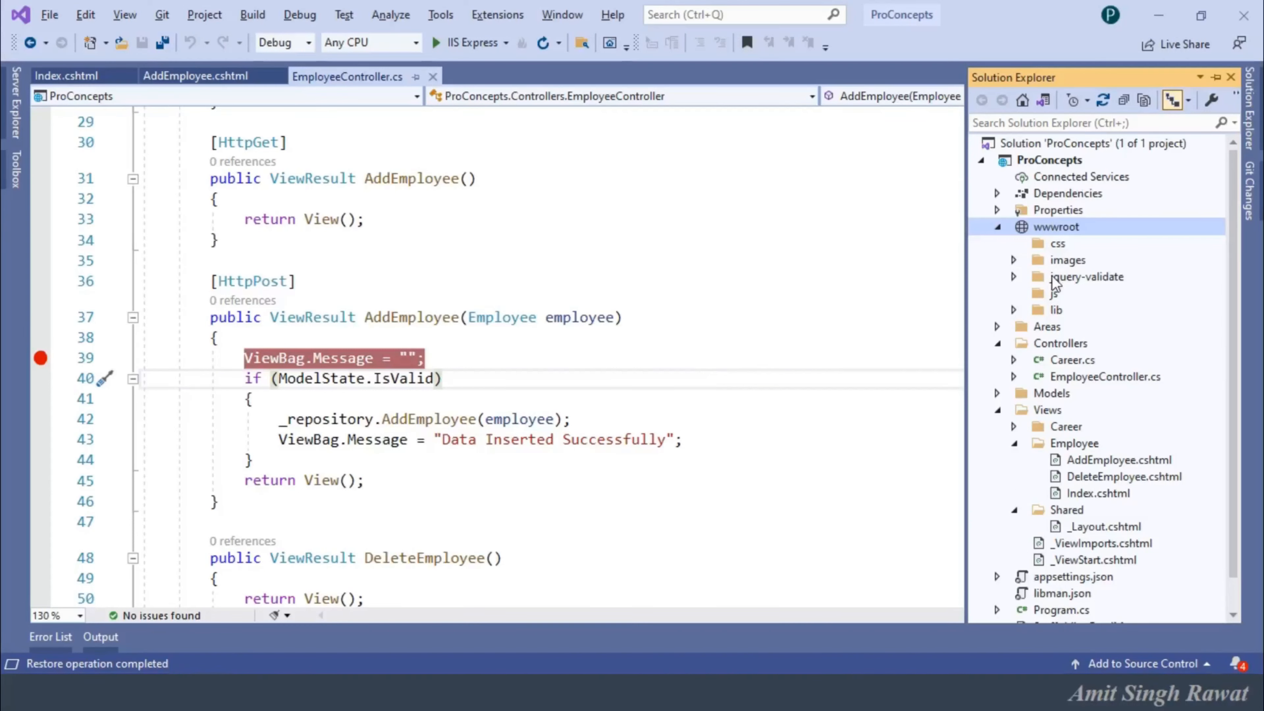
{"action": "left_click", "coordinate": [1088, 277]}
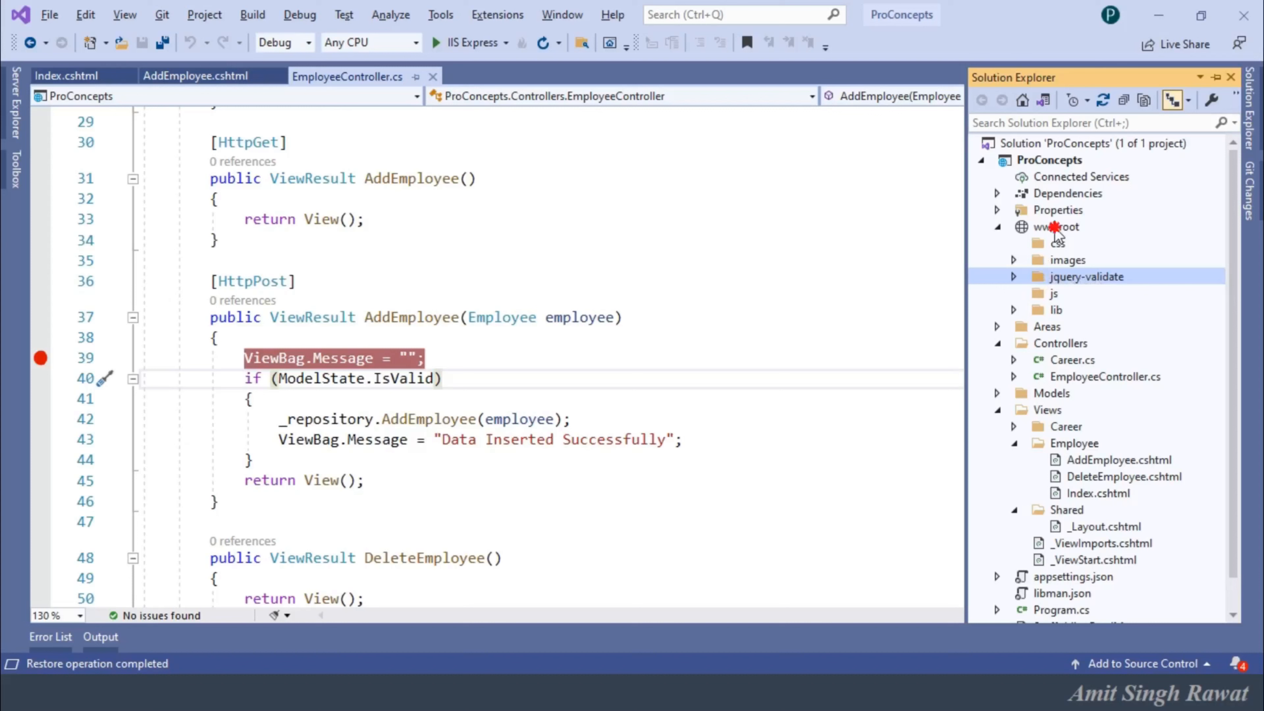
Start adding another client-side library to wwwroot.
{"action": "right_click", "coordinate": [1053, 227]}
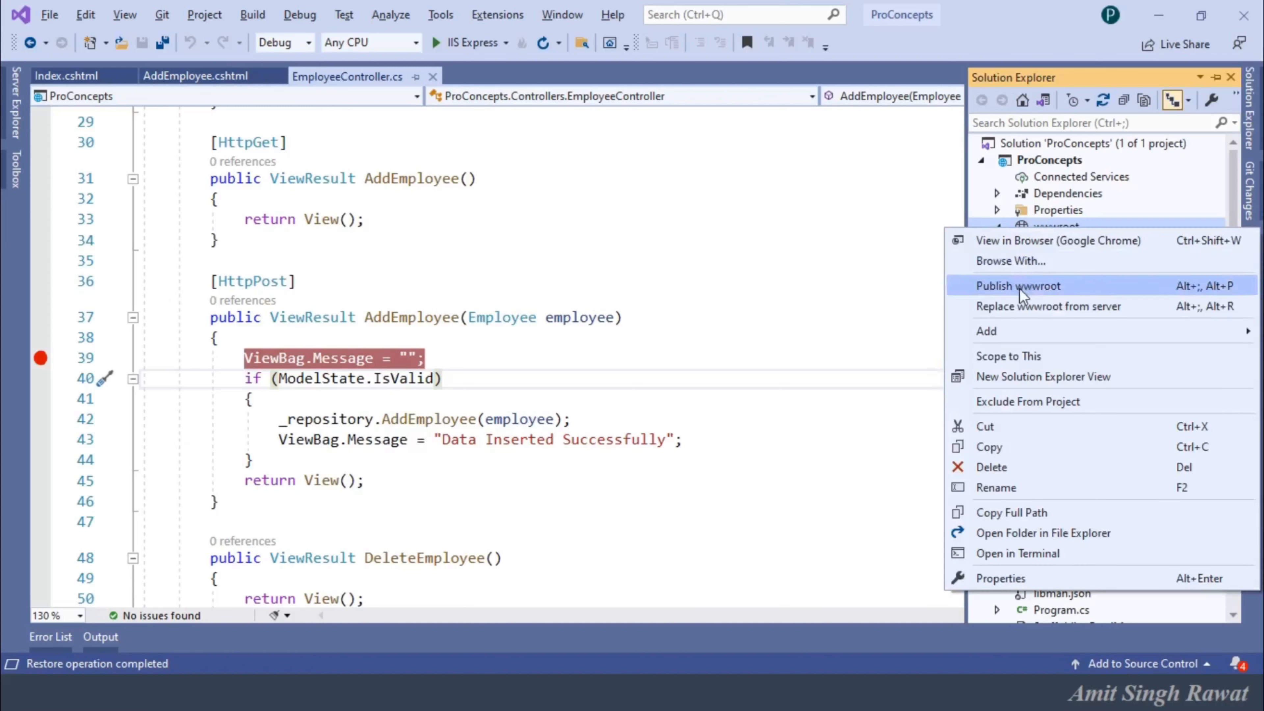
{"action": "left_click", "coordinate": [987, 330]}
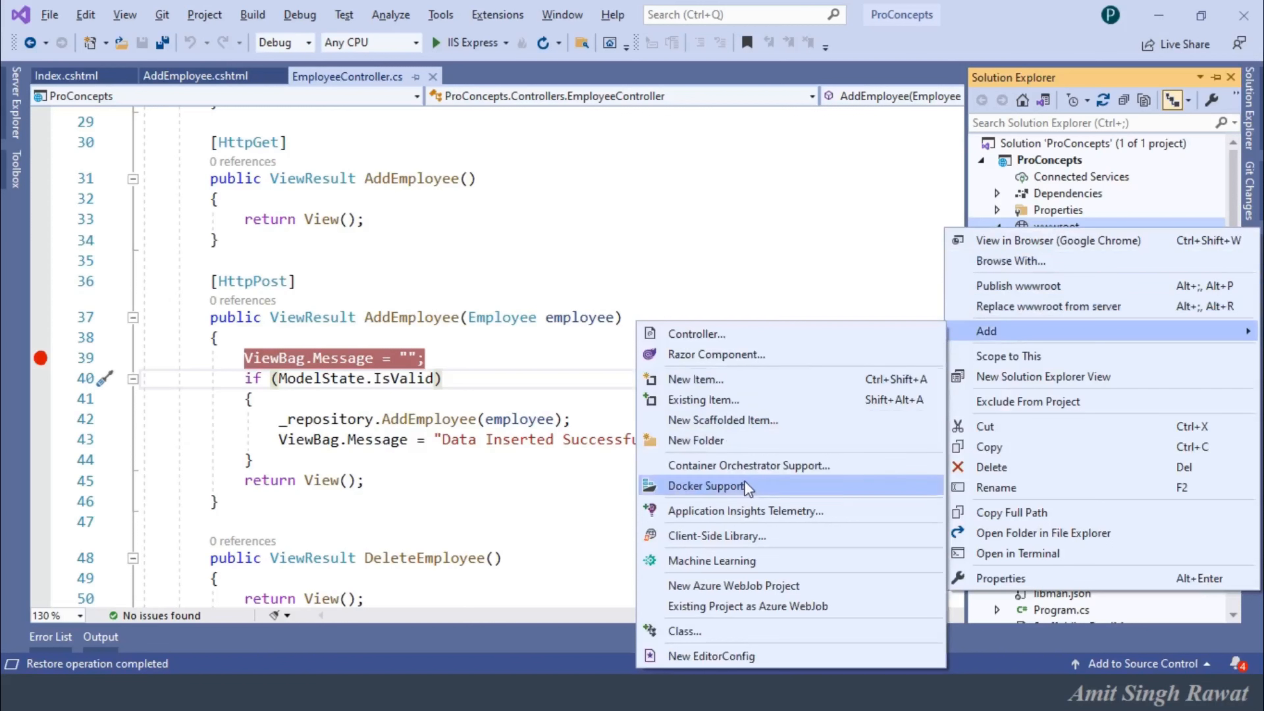
{"action": "left_click", "coordinate": [715, 536]}
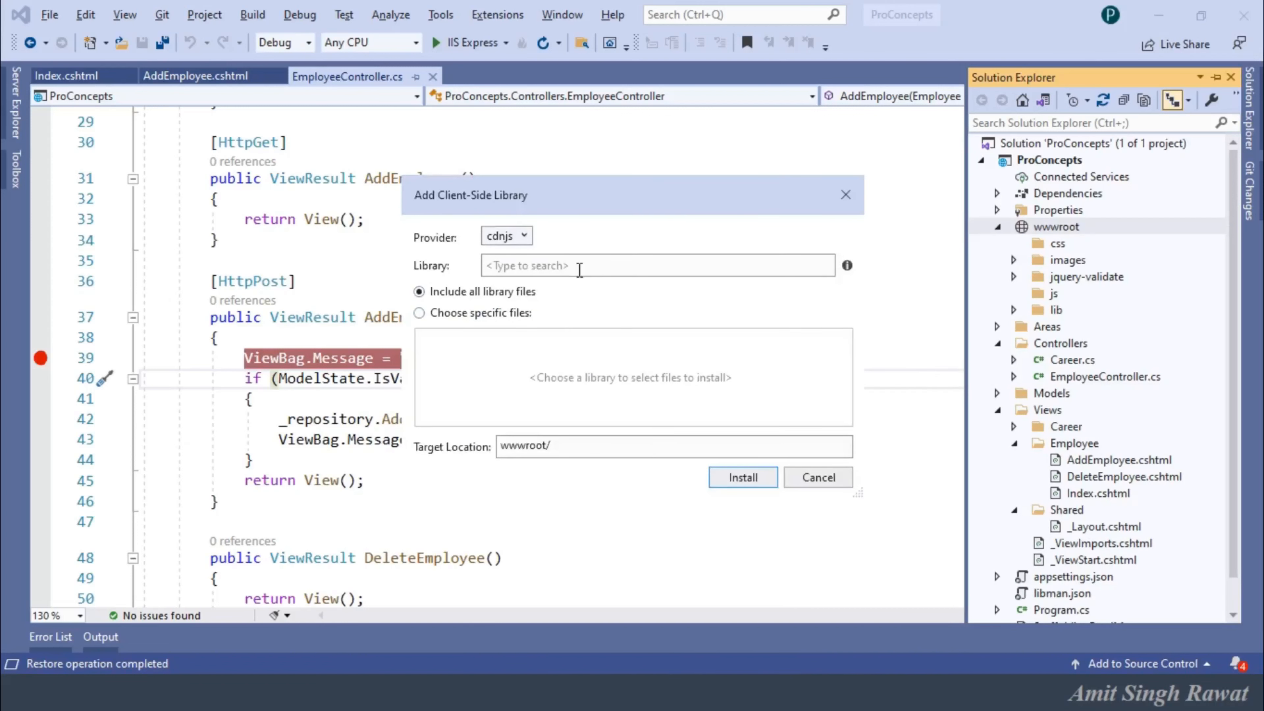
{"action": "left_click", "coordinate": [657, 266]}
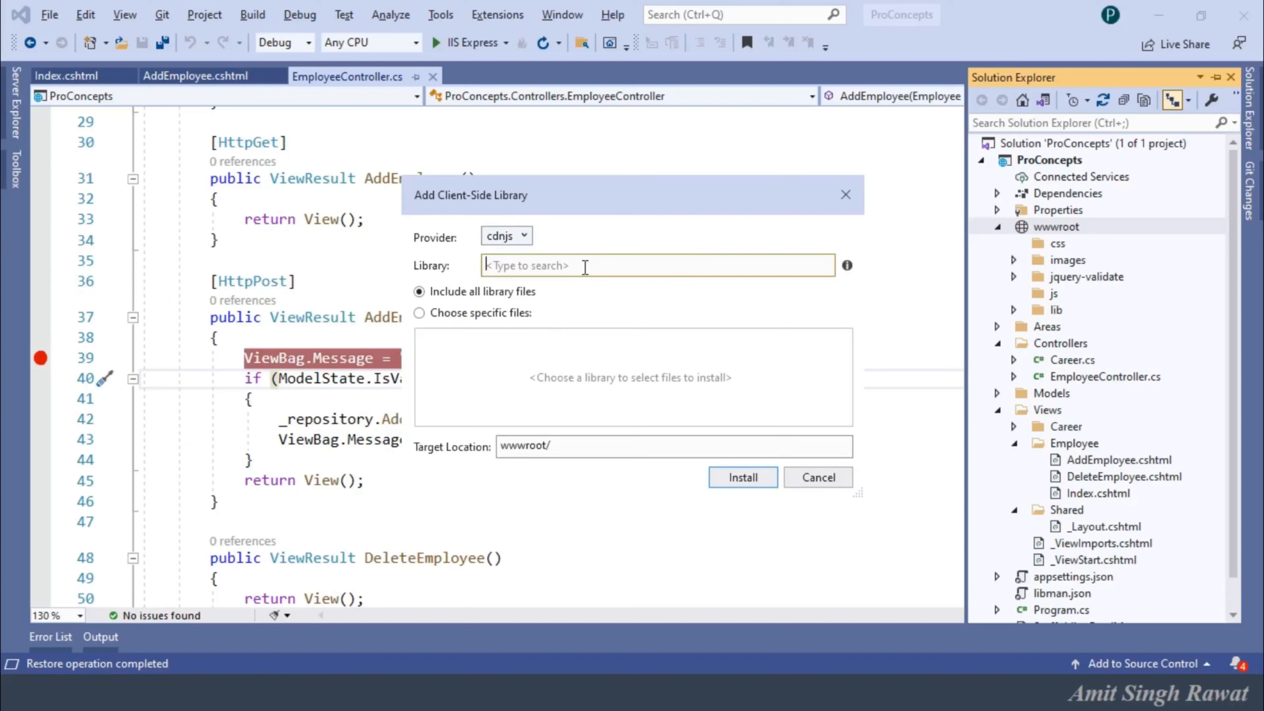
Search 'jq', install jquery-validation-unobtrusive and check its folder in wwwroot.
{"action": "type", "text": "jquery-vali"}
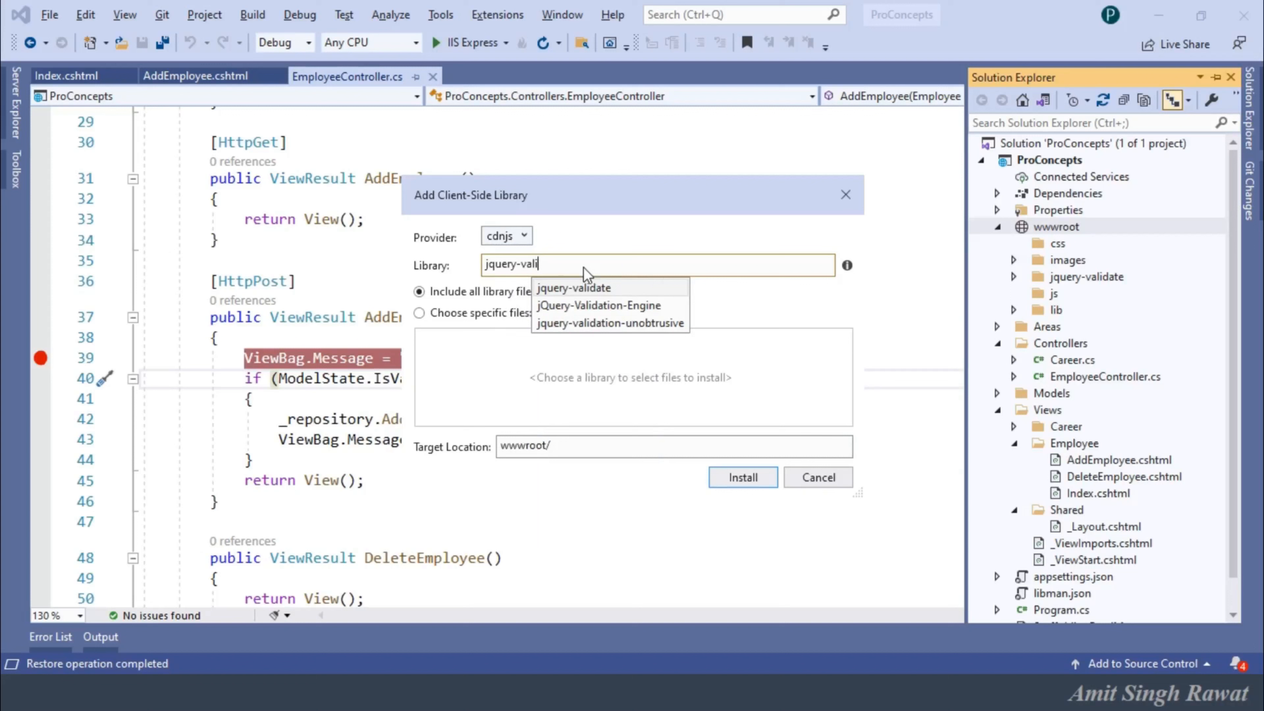
{"action": "mouse_move", "coordinate": [610, 322]}
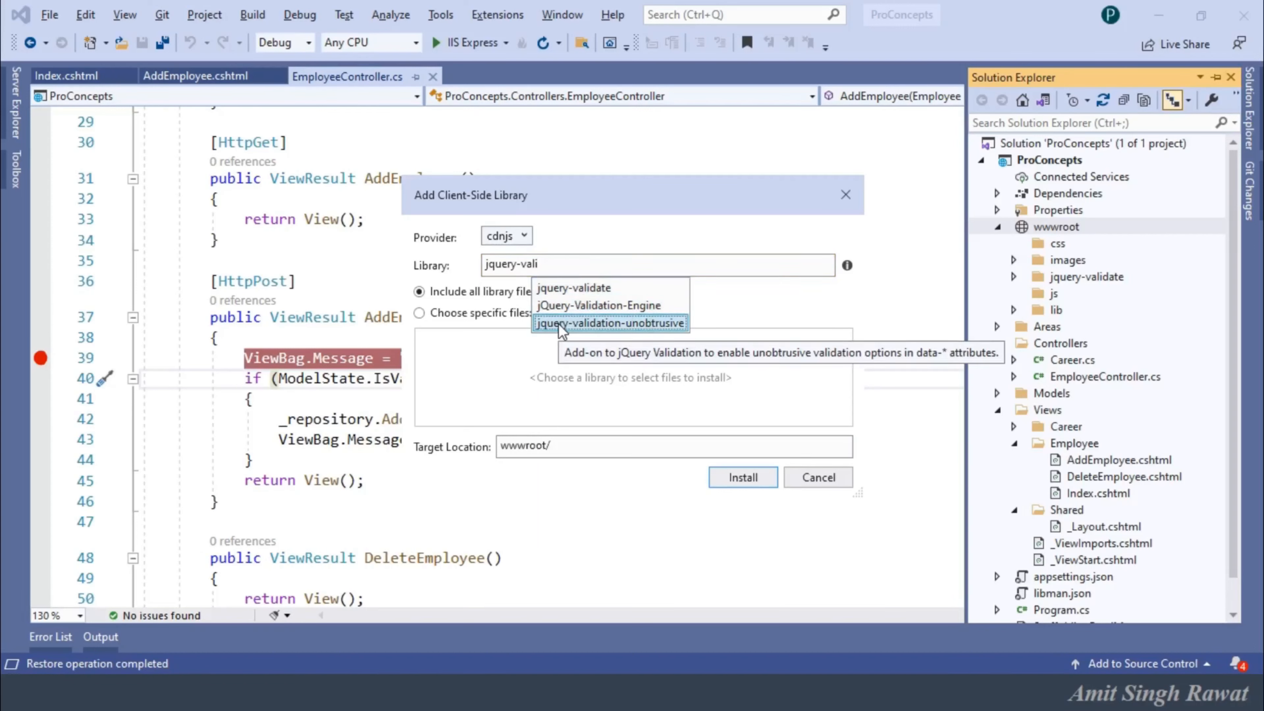
{"action": "left_click", "coordinate": [610, 322]}
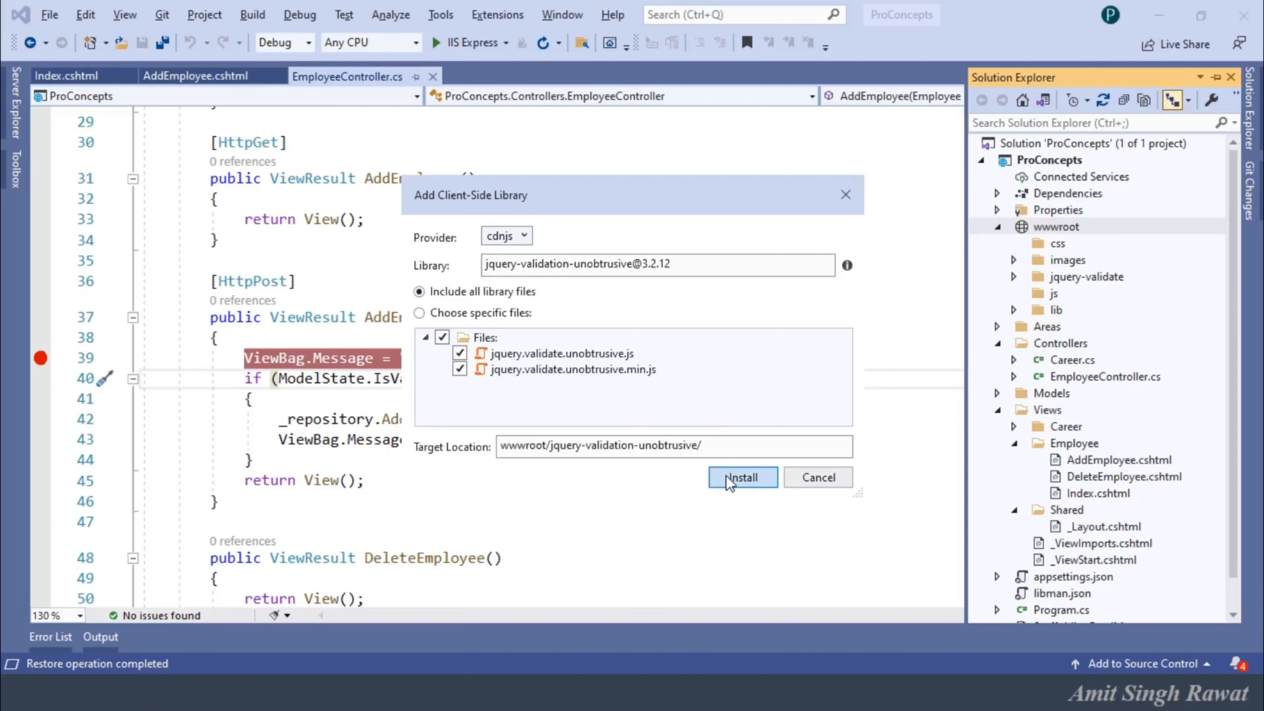
{"action": "left_click", "coordinate": [741, 476]}
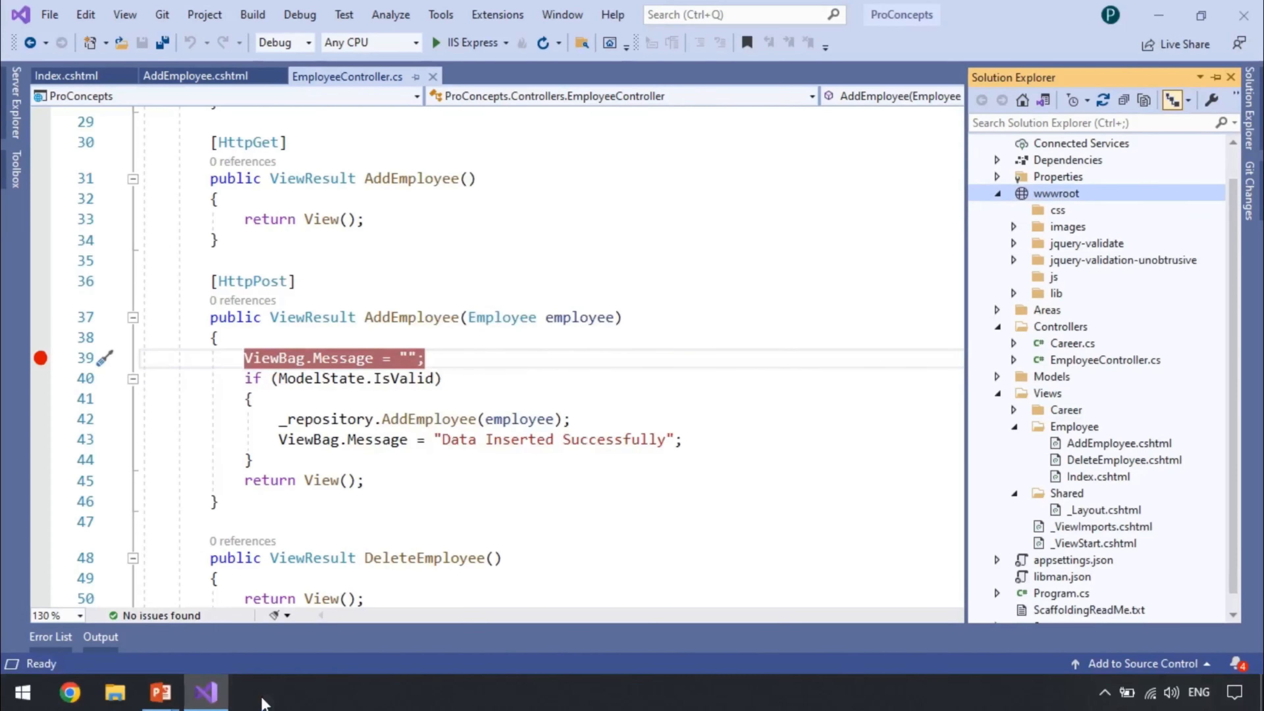
{"action": "left_click", "coordinate": [1124, 260]}
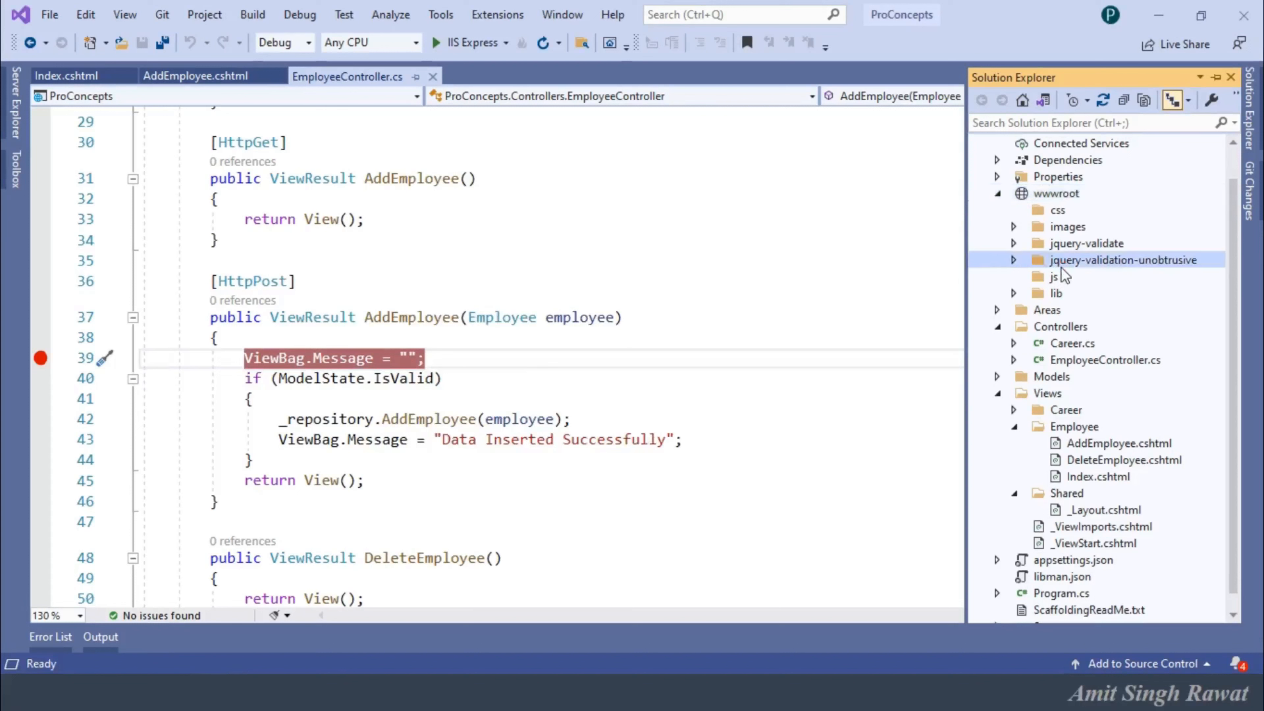
{"action": "mouse_move", "coordinate": [1073, 273]}
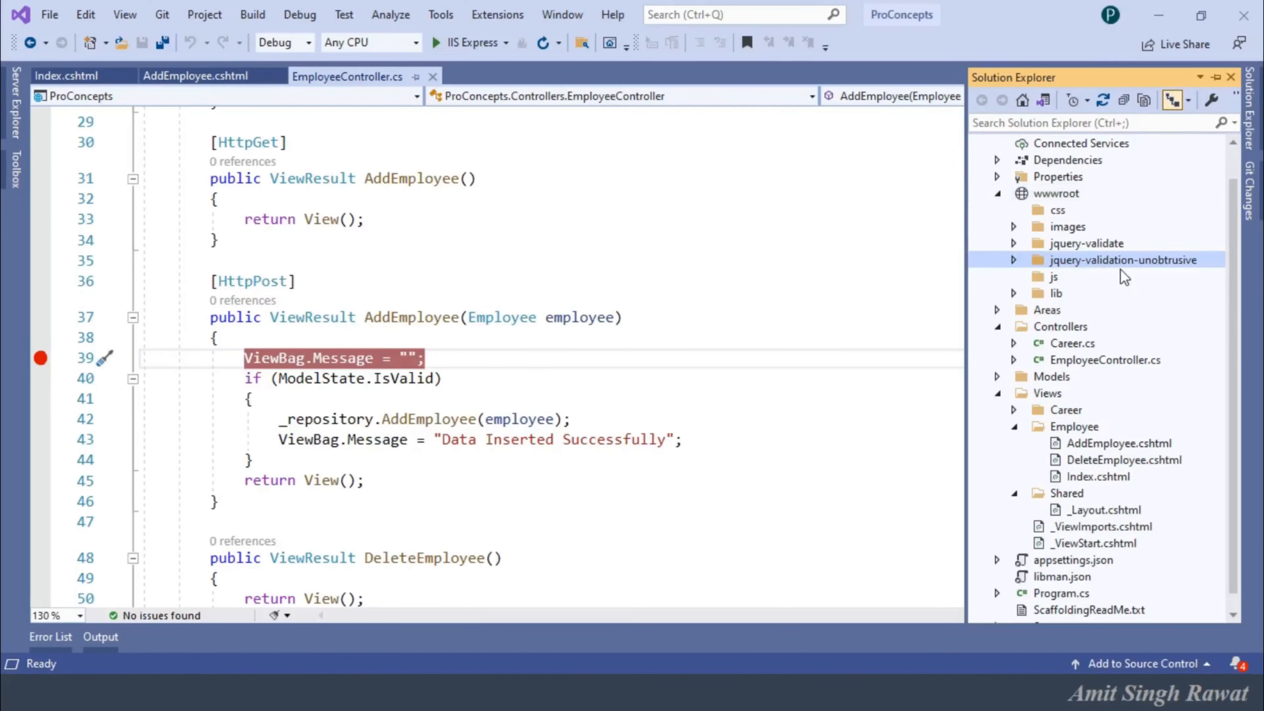
{"action": "left_click", "coordinate": [1016, 260]}
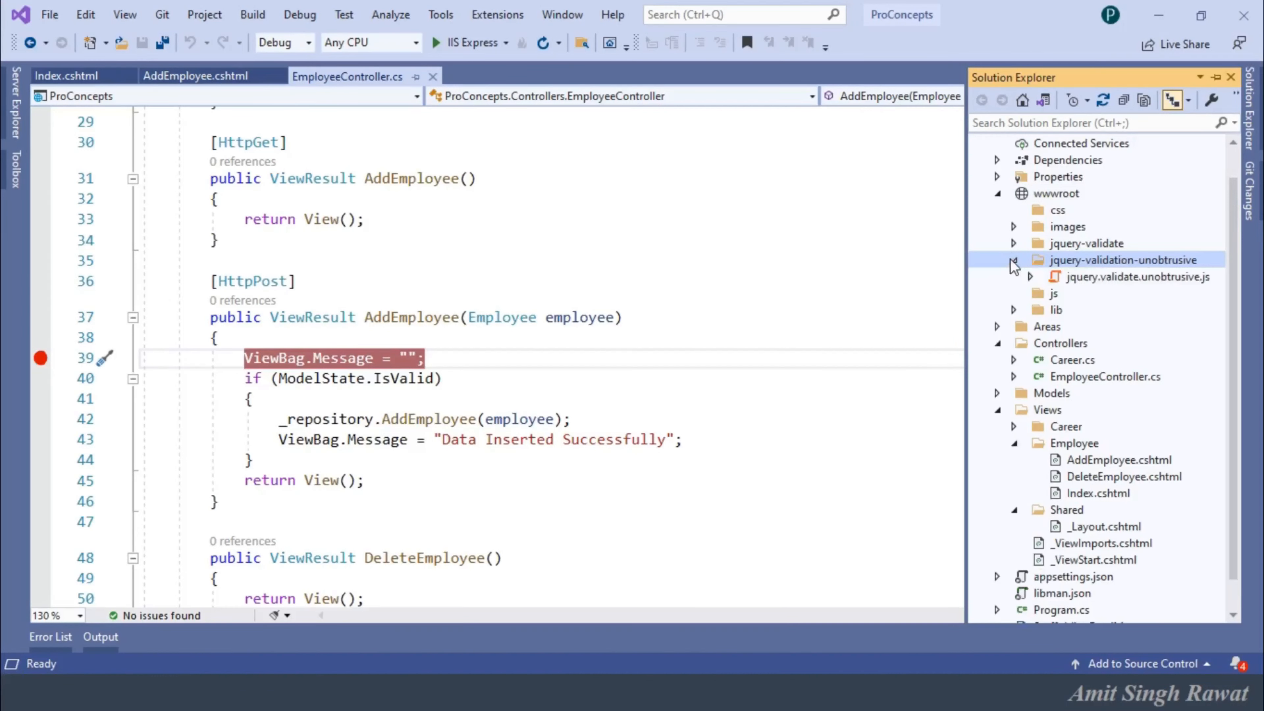
{"action": "left_click", "coordinate": [1014, 259]}
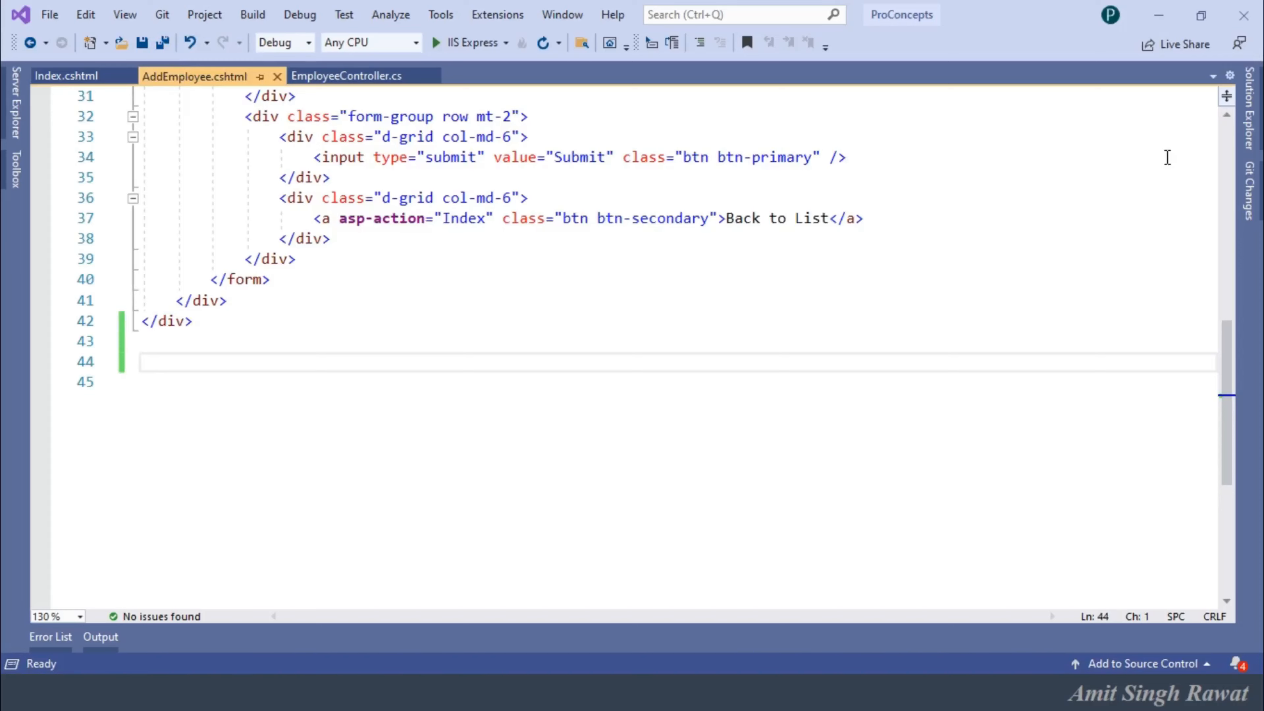
Review the Scripts render section in _Layout.cshtml, then return to AddEmployee.cshtml.
{"action": "left_click", "coordinate": [1250, 113]}
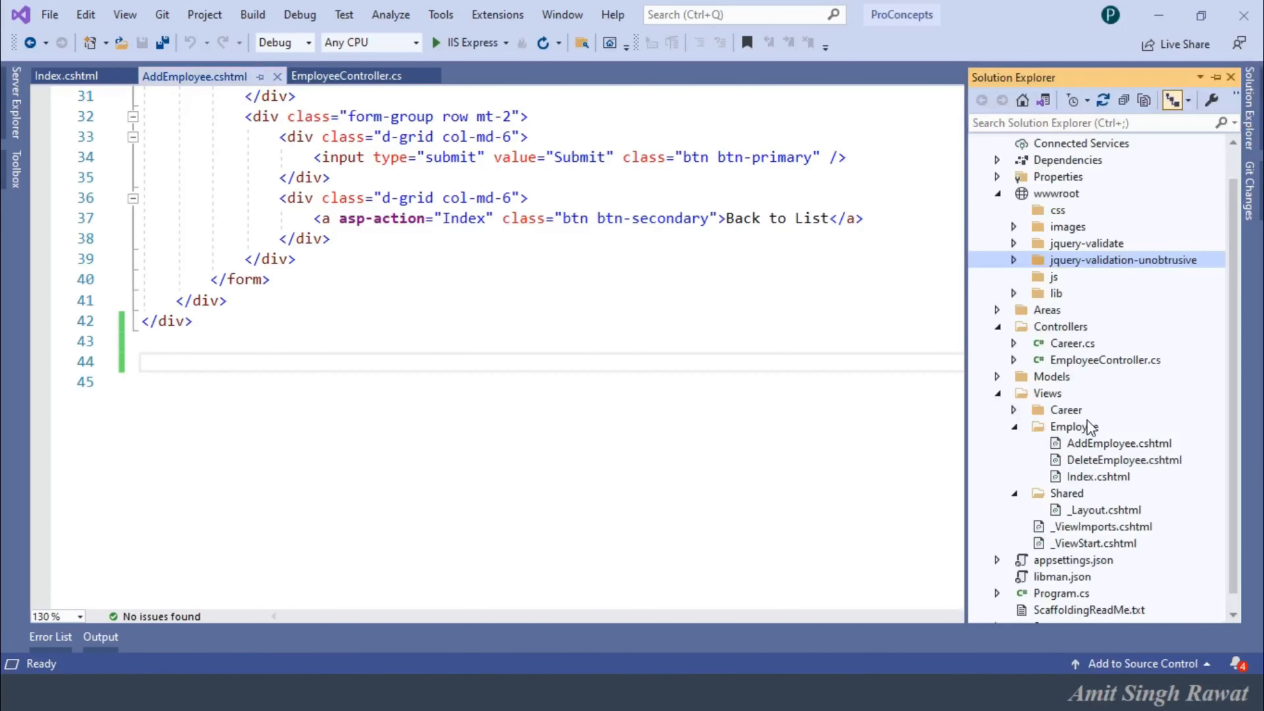
{"action": "scroll", "scroll_direction": "down", "scroll_amount": 3}
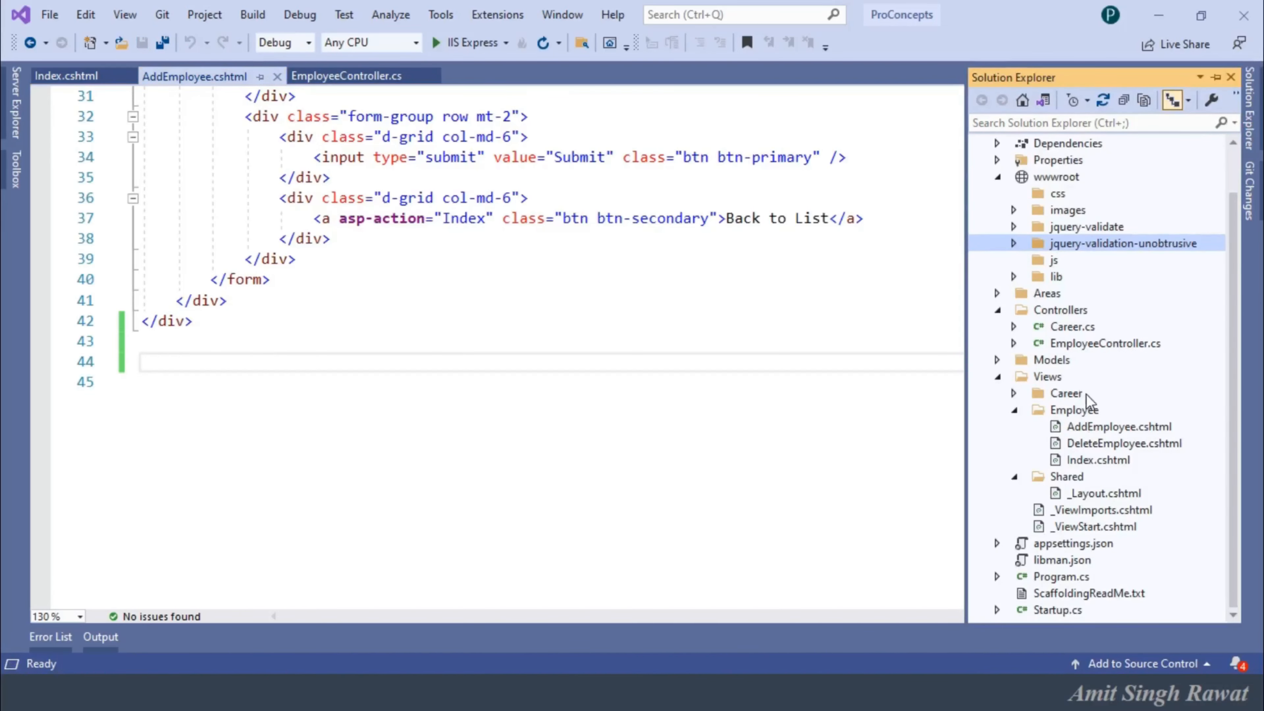
{"action": "double_click", "coordinate": [1105, 492]}
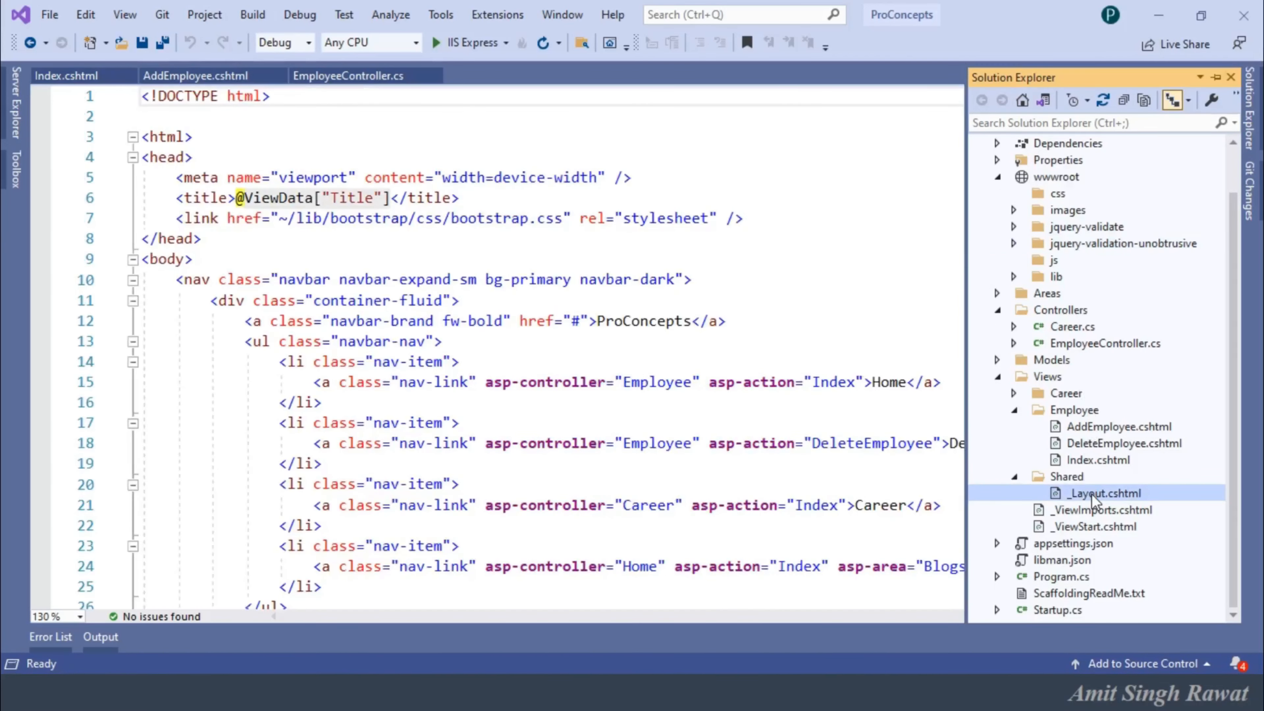
{"action": "double_click", "coordinate": [1107, 493]}
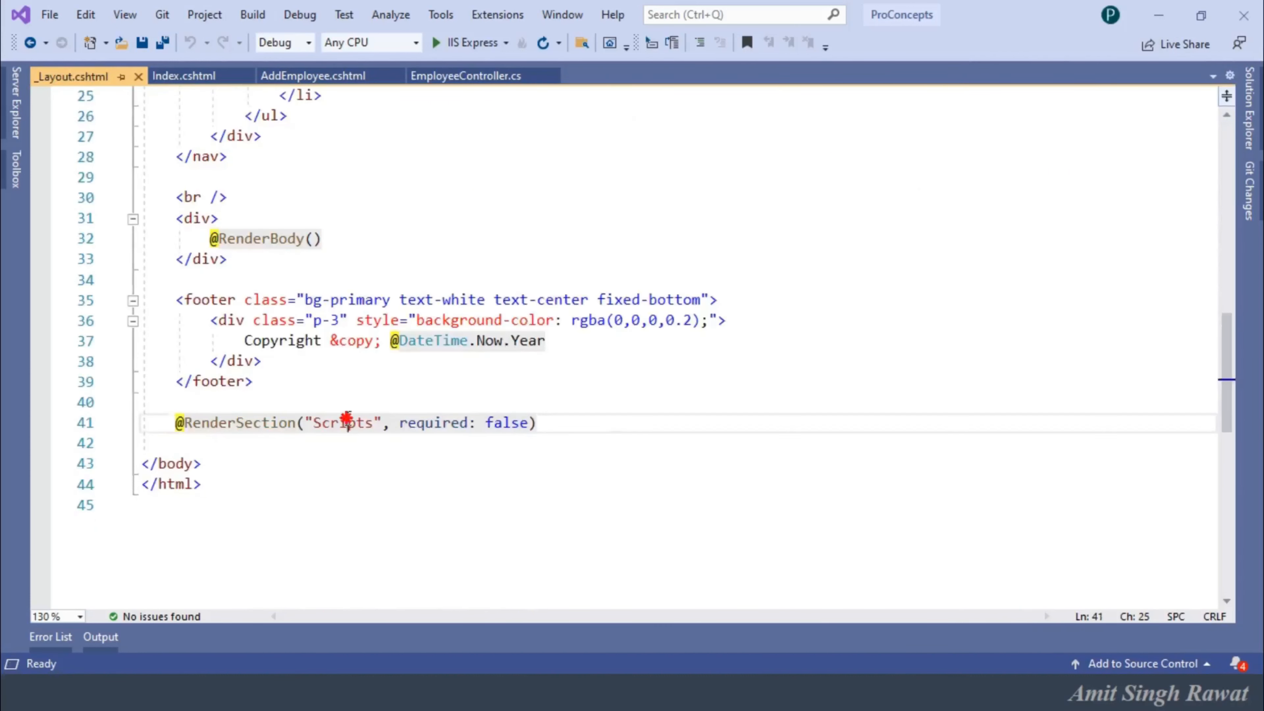
{"action": "double_click", "coordinate": [342, 423]}
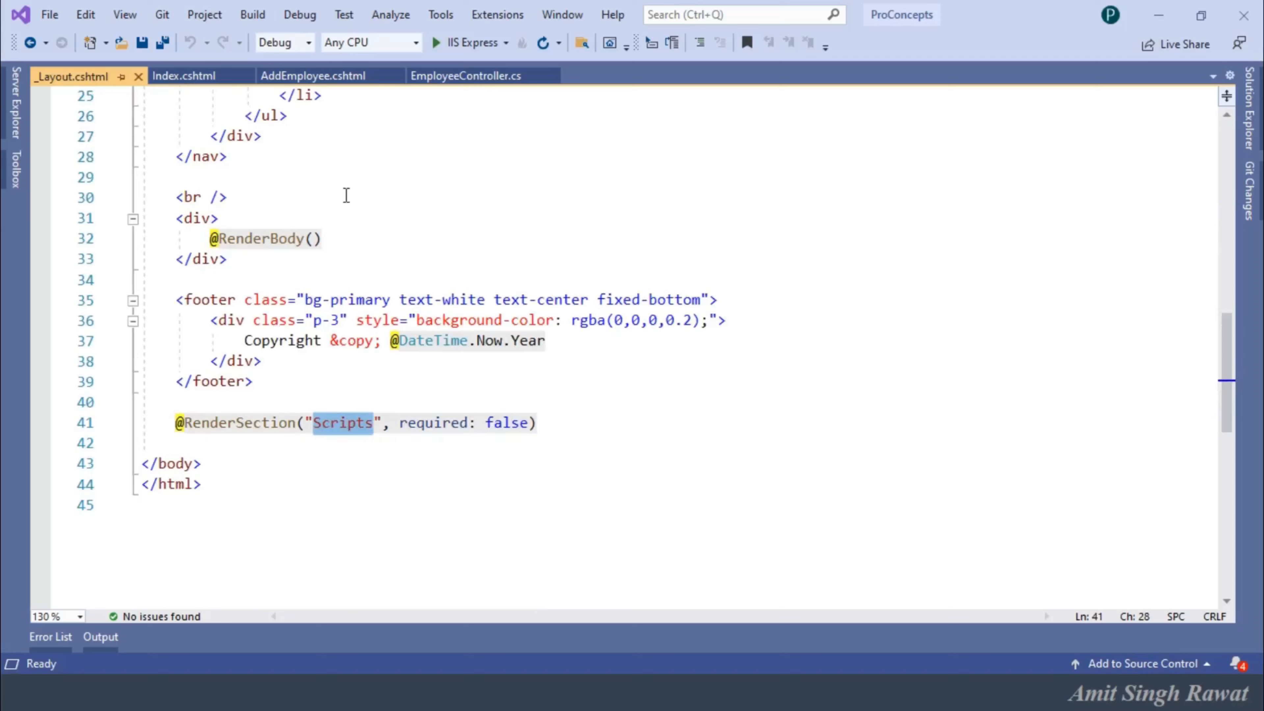
{"action": "left_click", "coordinate": [313, 76]}
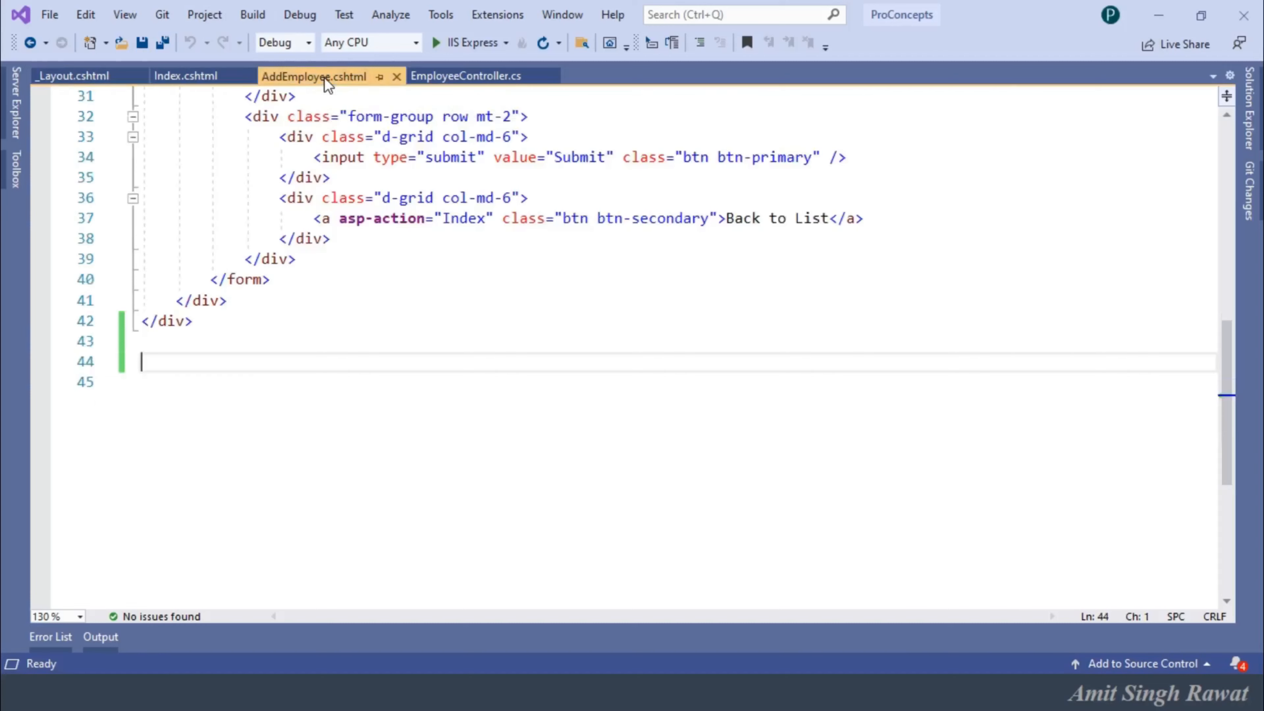
{"action": "type", "text": "@s"}
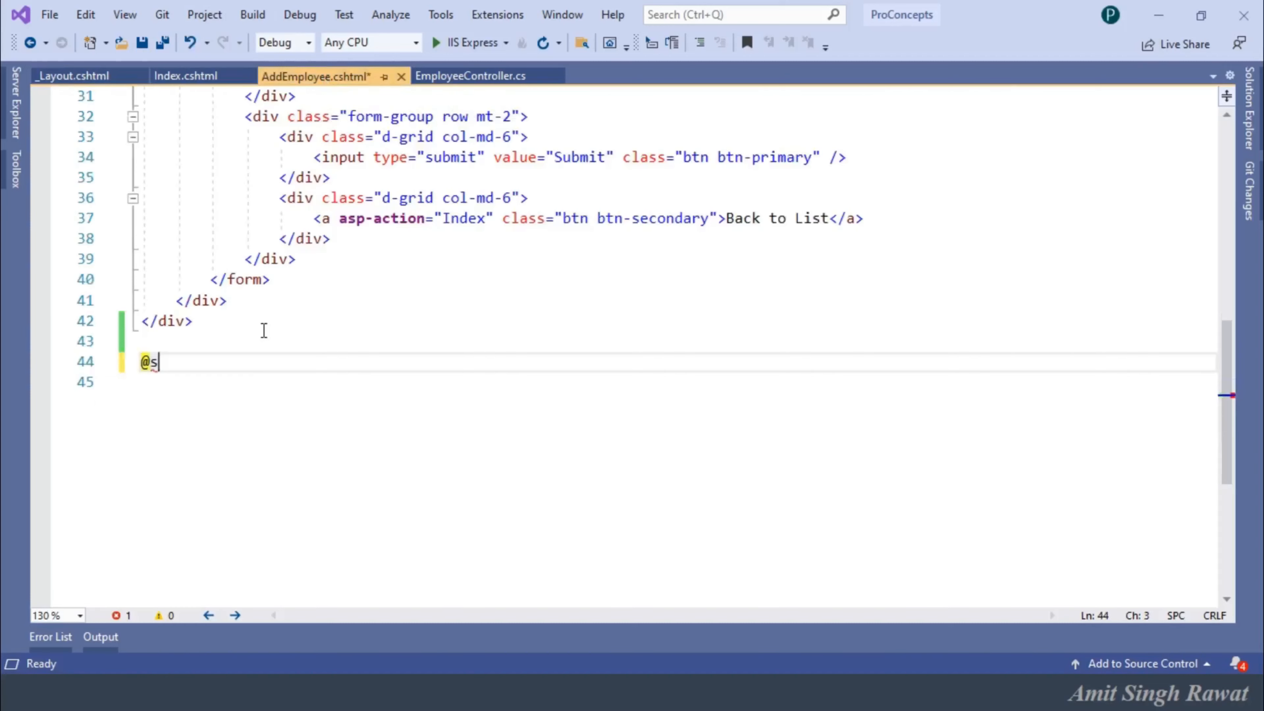
{"action": "type", "text": "ection"}
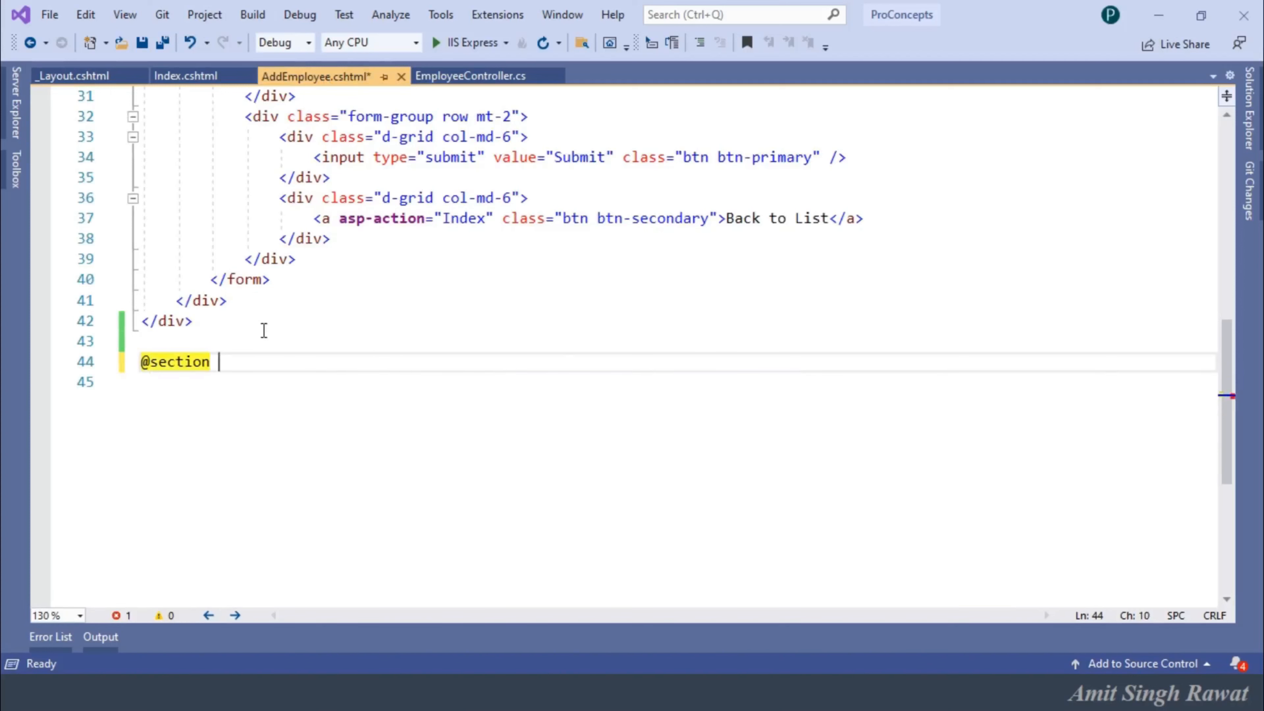
{"action": "type", "text": "Scripts"}
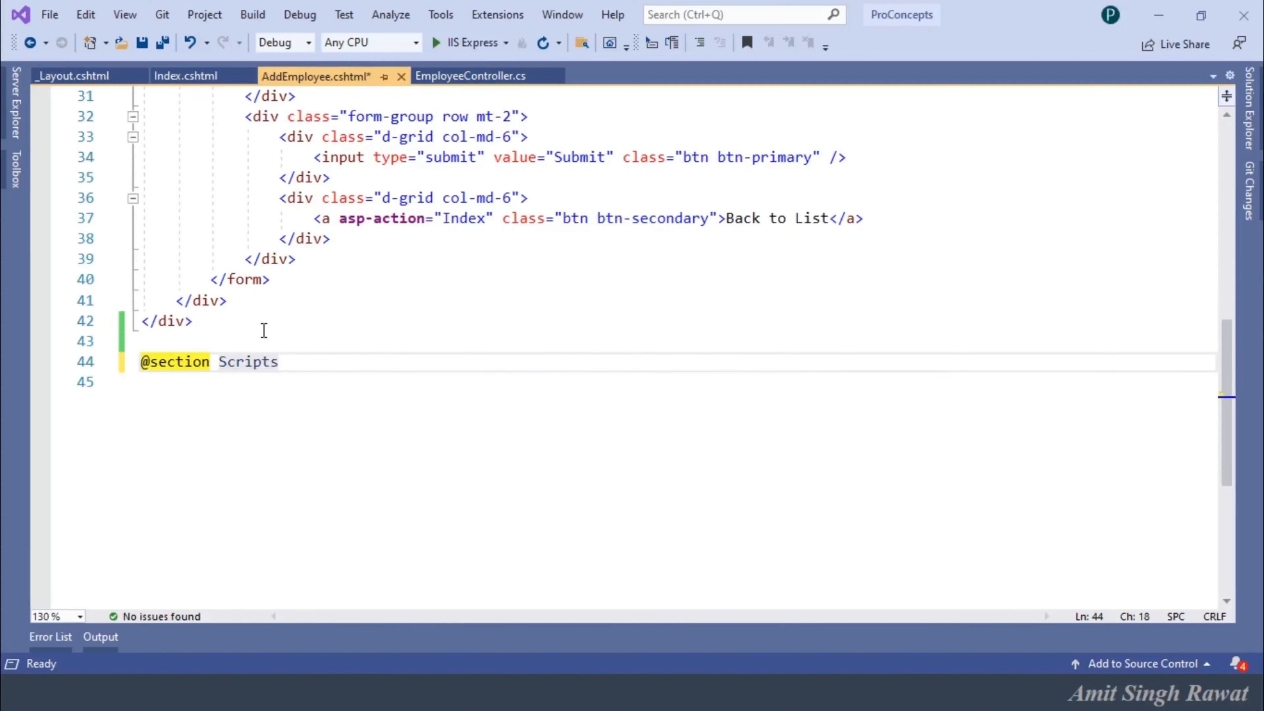
{"action": "type", "text": "{"}
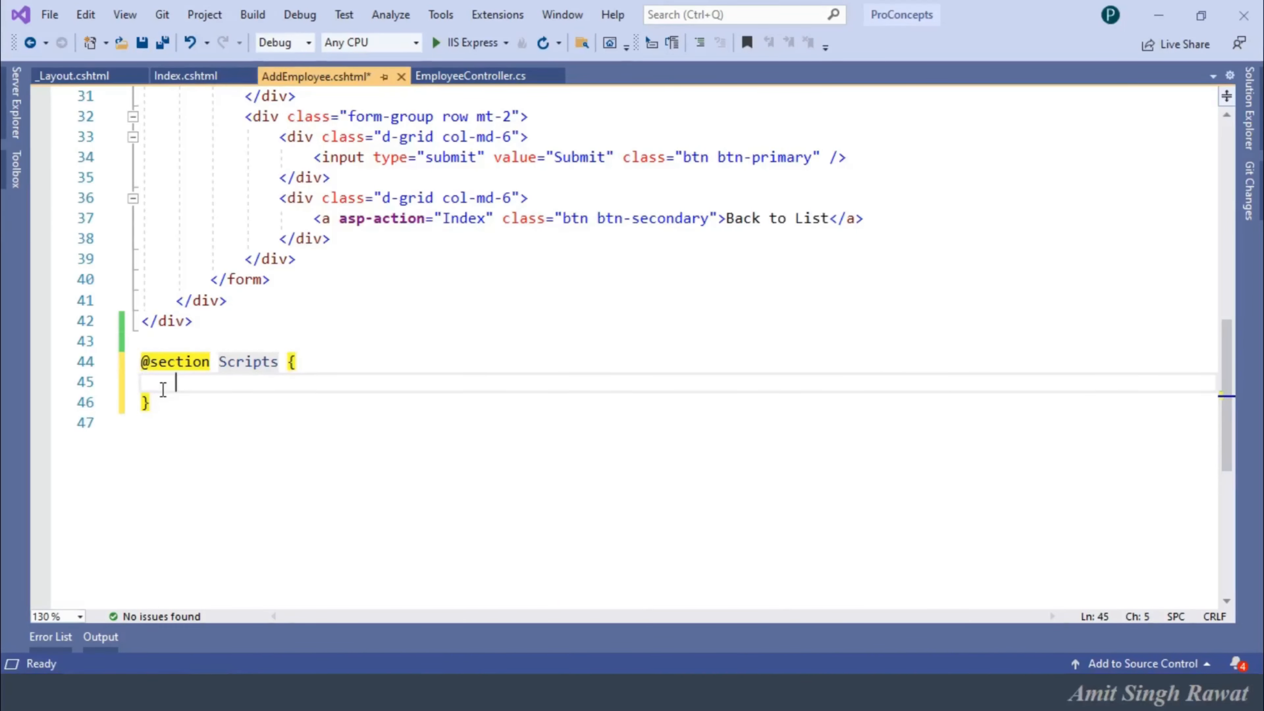
{"action": "mouse_move", "coordinate": [1105, 179]}
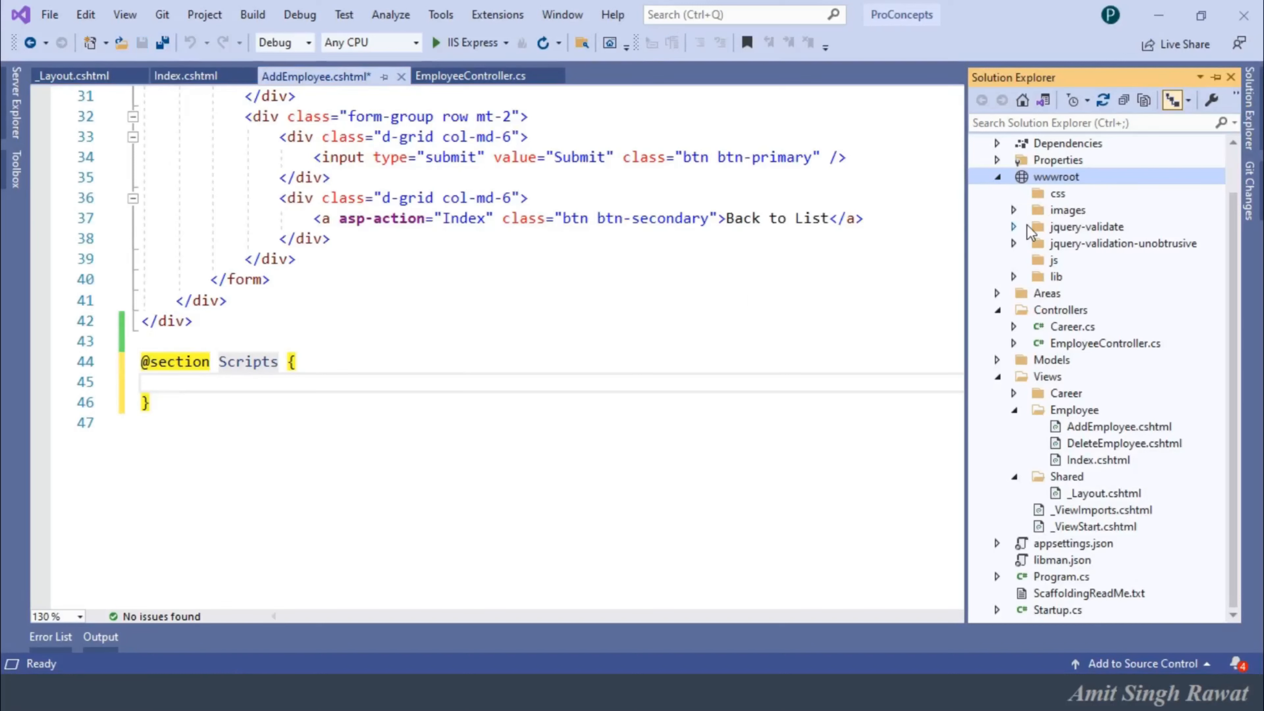
{"action": "mouse_move", "coordinate": [1030, 236]}
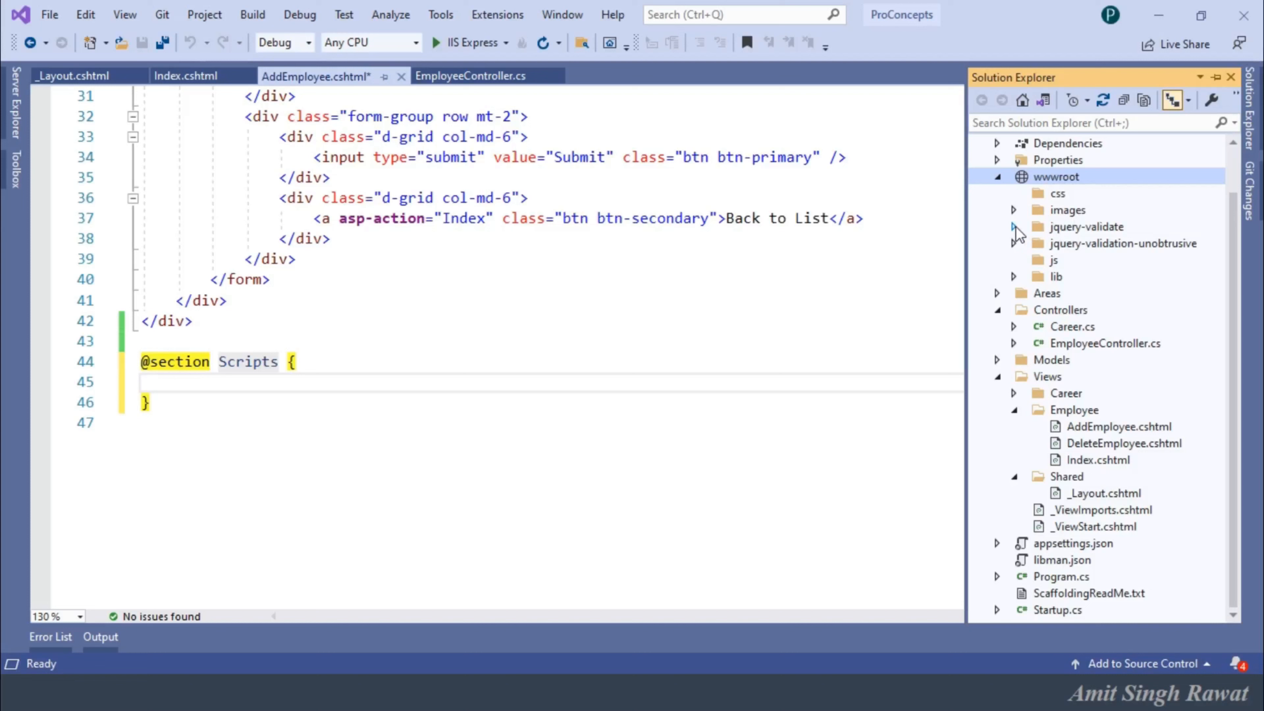
Add a script tag for ~/jquery-validate/jquery.validate.min.js inside the Scripts section.
{"action": "left_click", "coordinate": [1015, 226]}
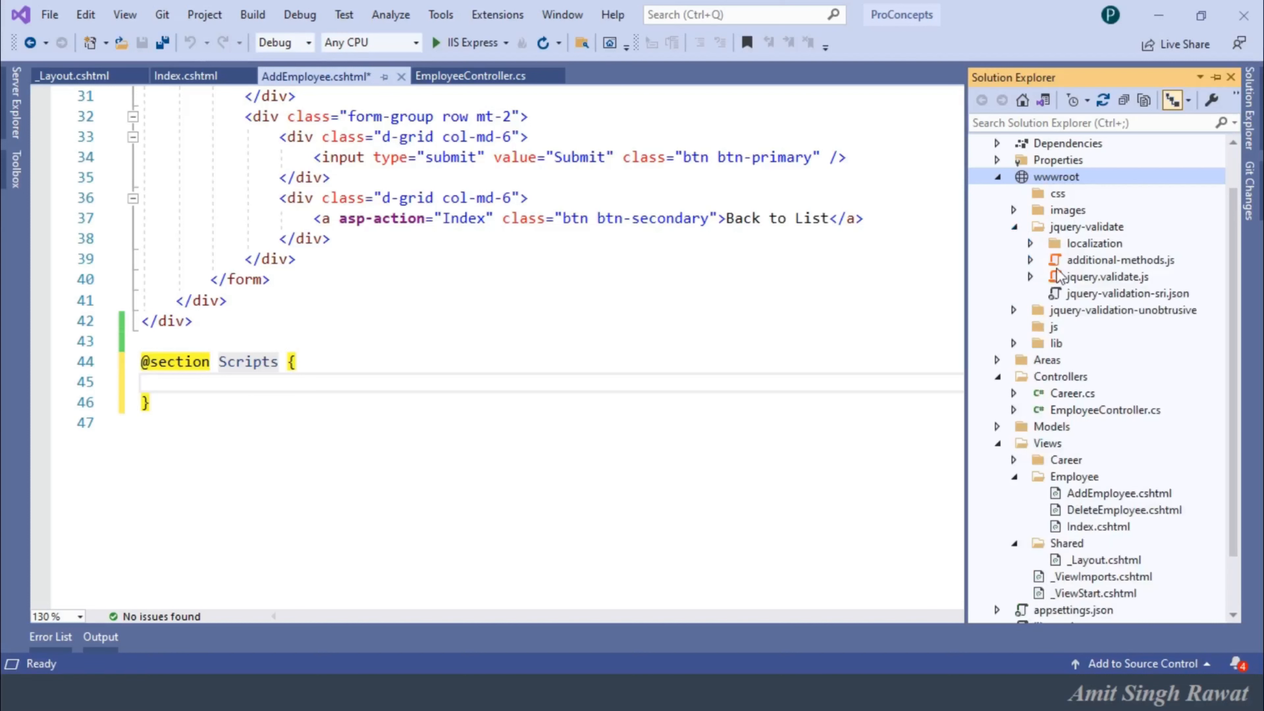
{"action": "left_click", "coordinate": [1032, 276]}
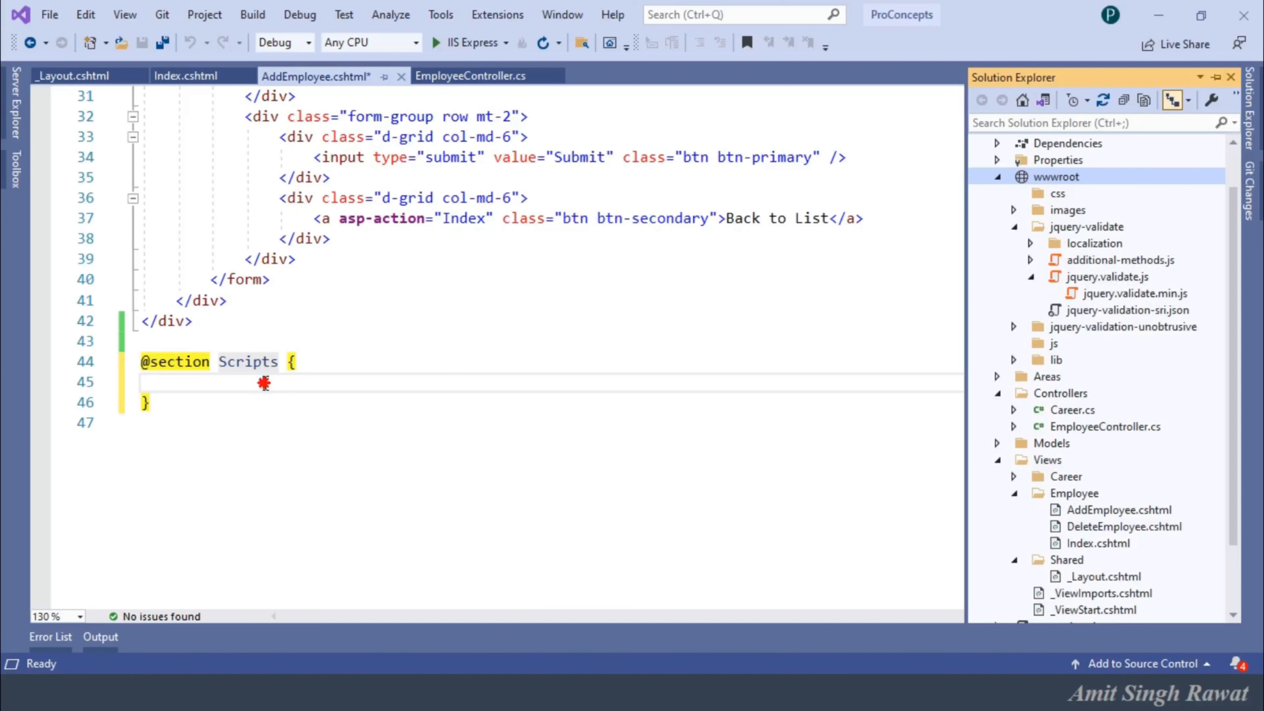
{"action": "type", "text": "<script type=\"text/javascript\" src=\"~/"}
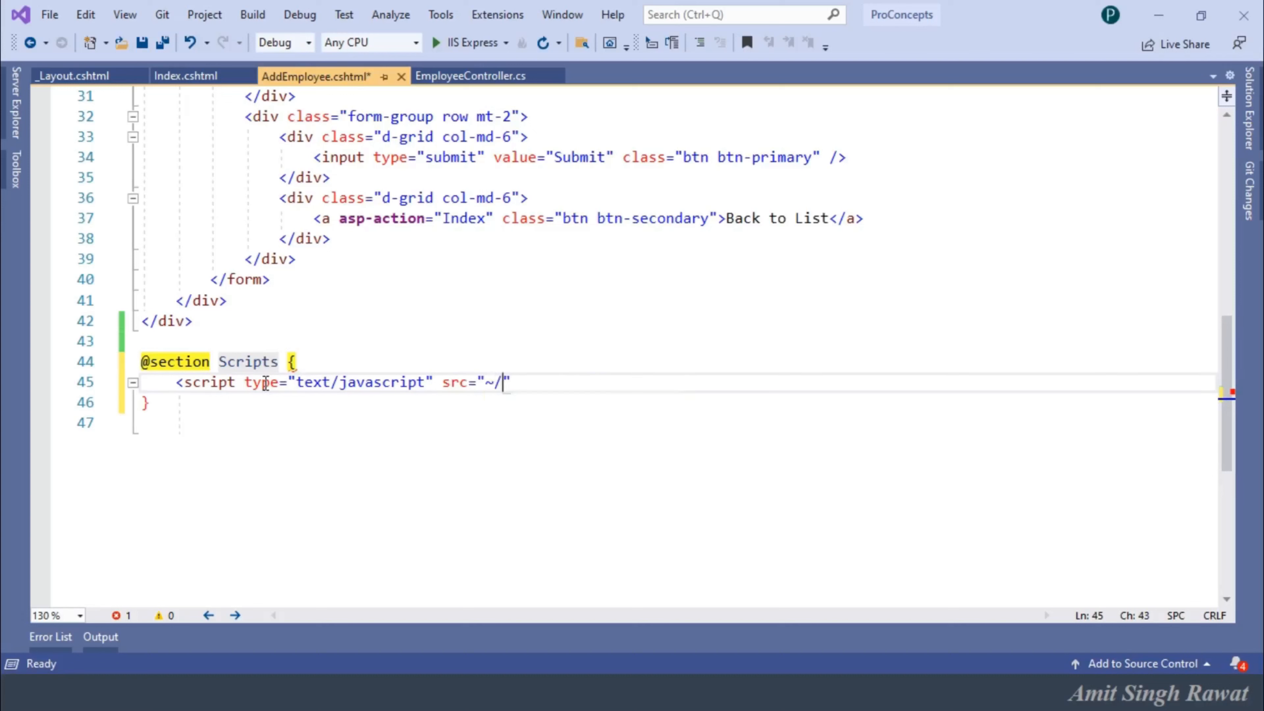
{"action": "type", "text": "jquery-validate/"}
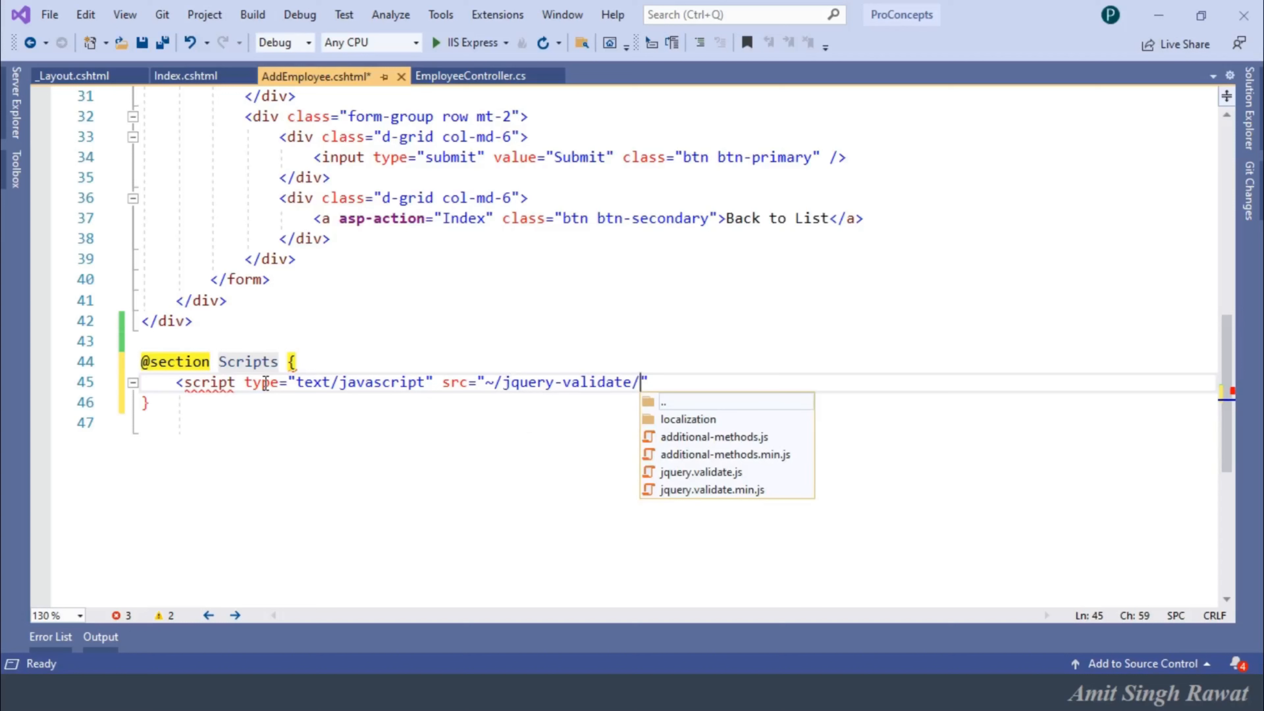
{"action": "mouse_move", "coordinate": [722, 454]}
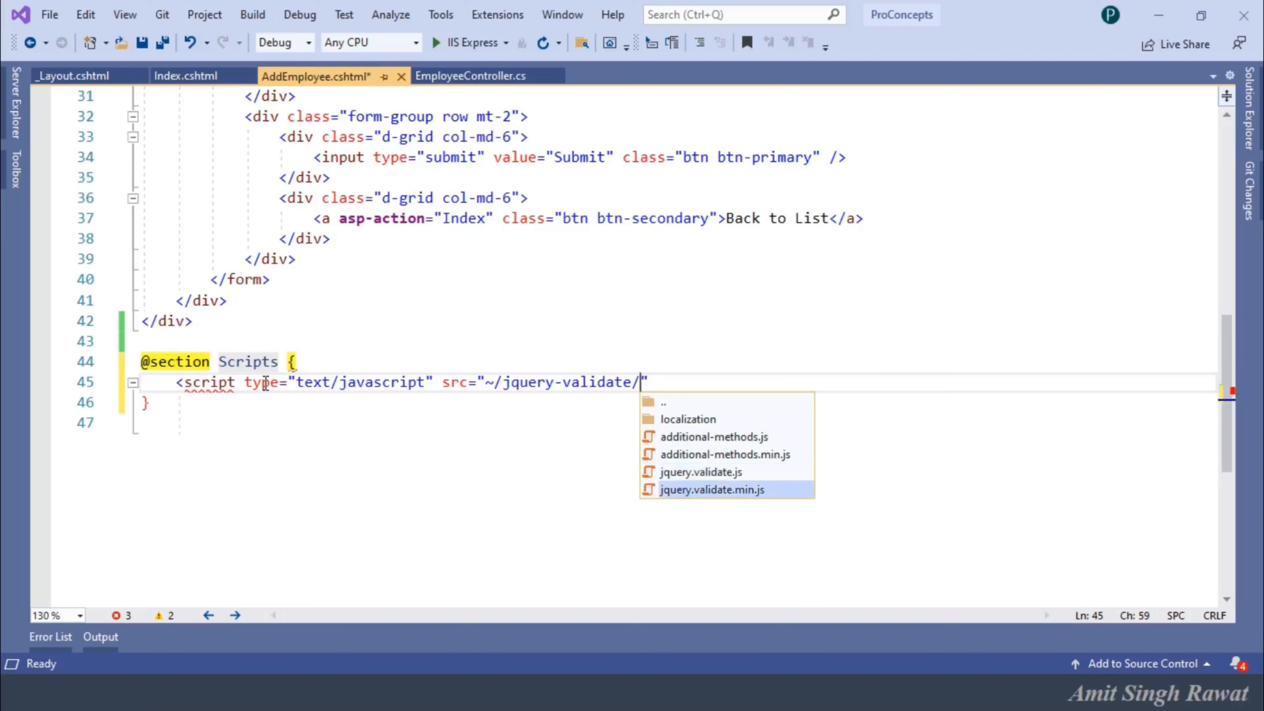
{"action": "double_click", "coordinate": [712, 489]}
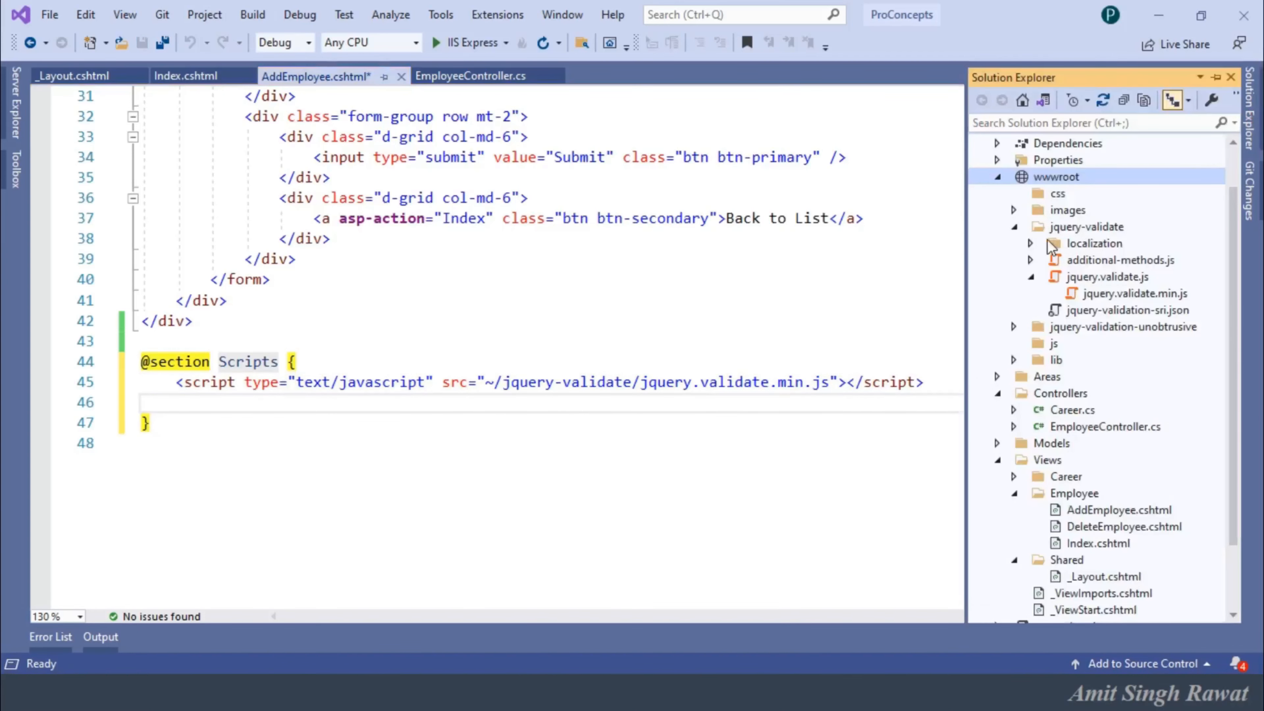
Locate jquery.validate.unobtrusive.js in the jquery-validation-unobtrusive folder.
{"action": "left_click", "coordinate": [1014, 326]}
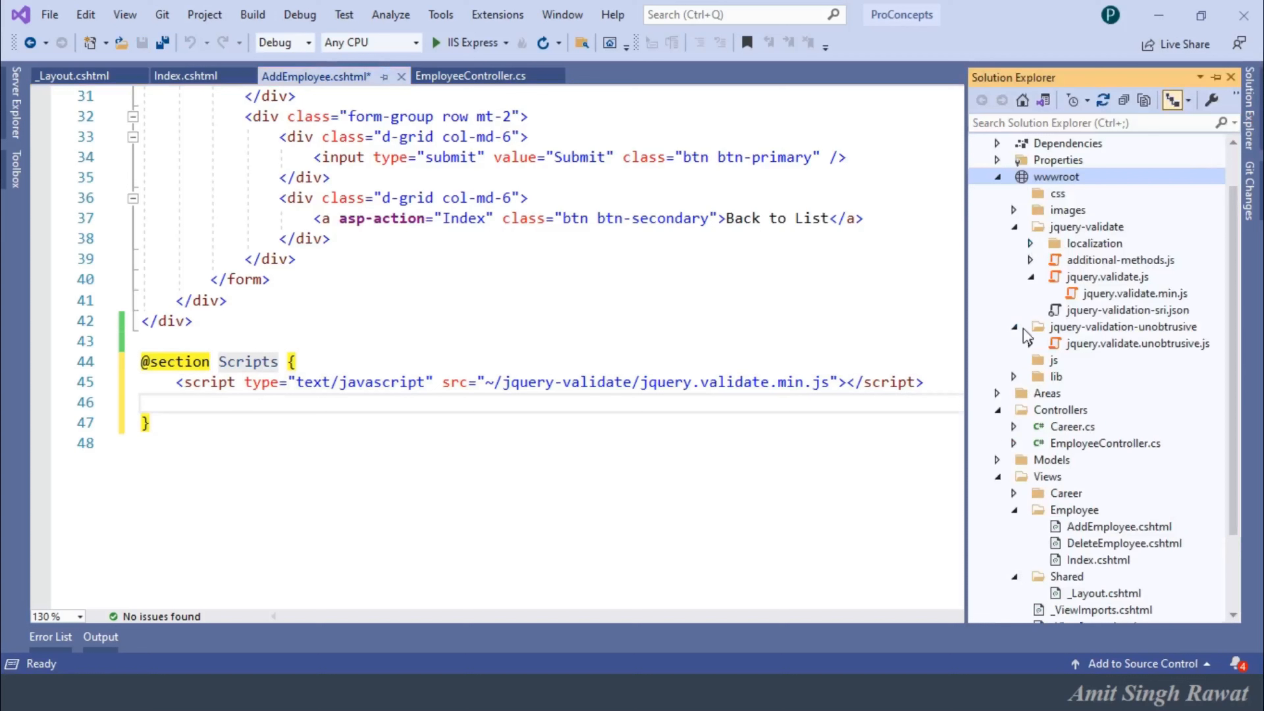
{"action": "left_click", "coordinate": [1031, 344]}
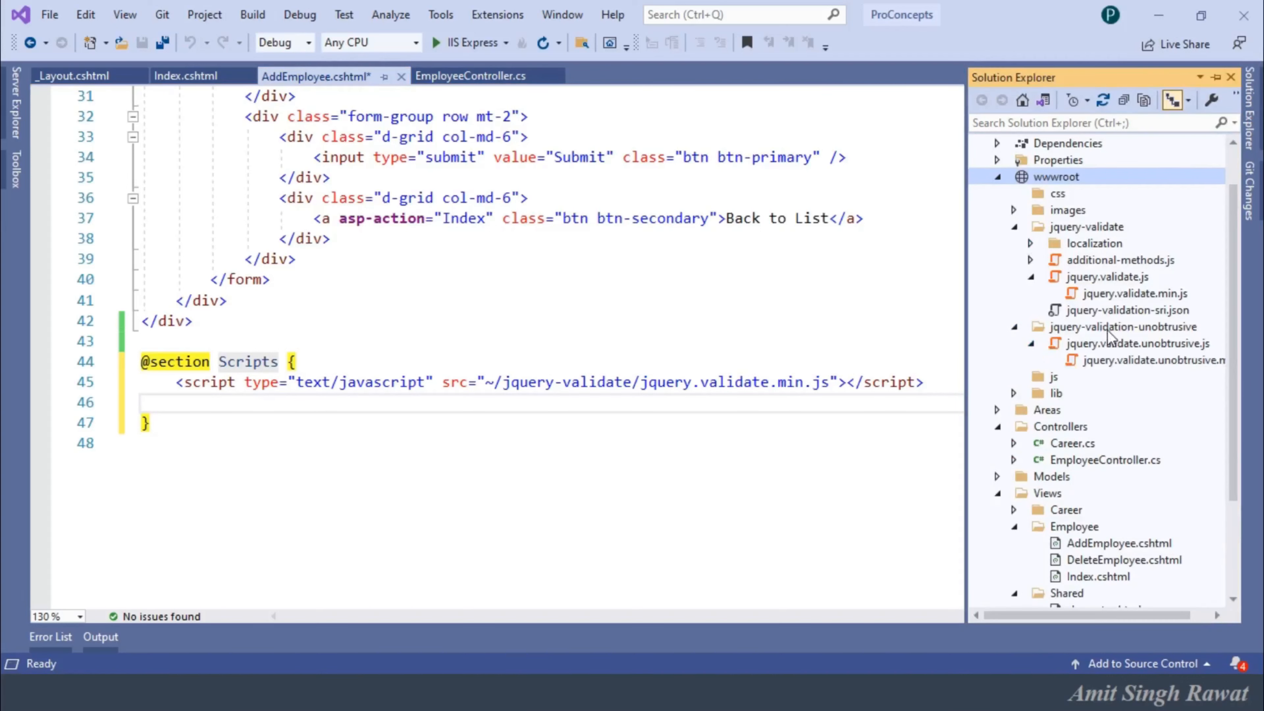
{"action": "left_click", "coordinate": [1031, 276]}
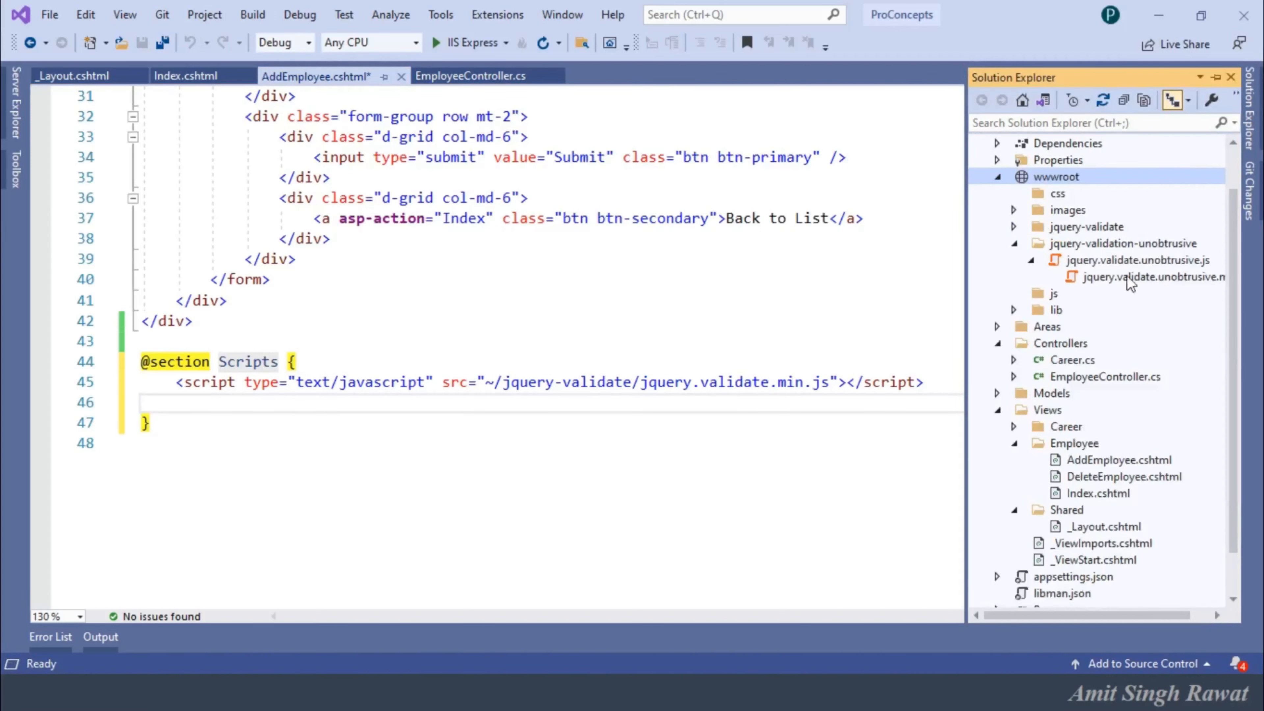
{"action": "mouse_move", "coordinate": [1153, 277]}
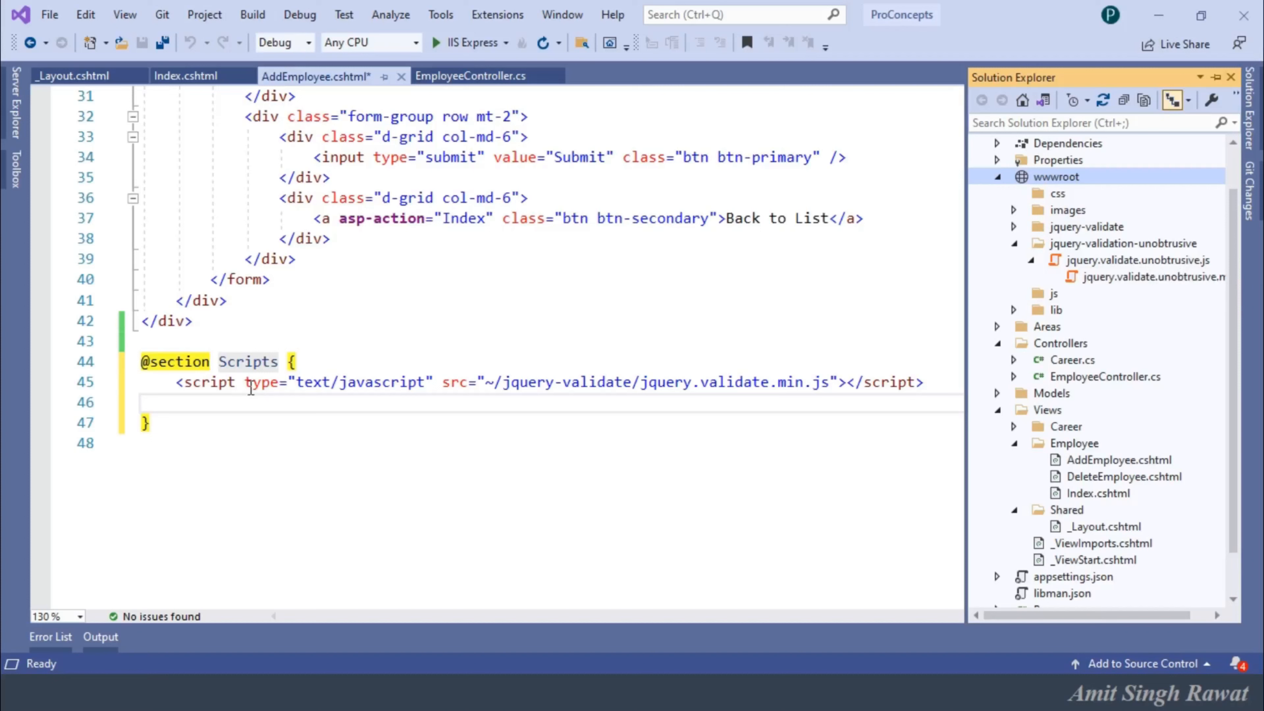
Add a second script tag for ~/jquery-validation-unobtrusive/jquery.validate.unobtrusive.js.
{"action": "type", "text": "<script"}
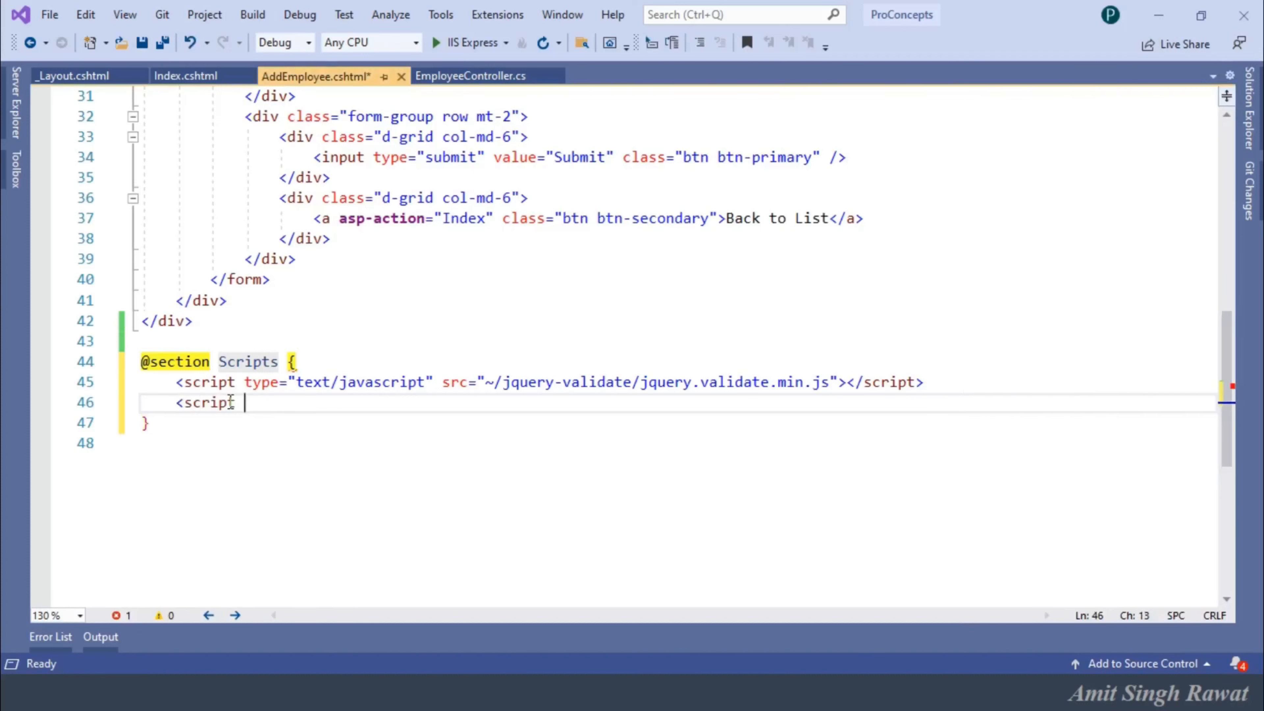
{"action": "type", "text": "type=\"ex\""}
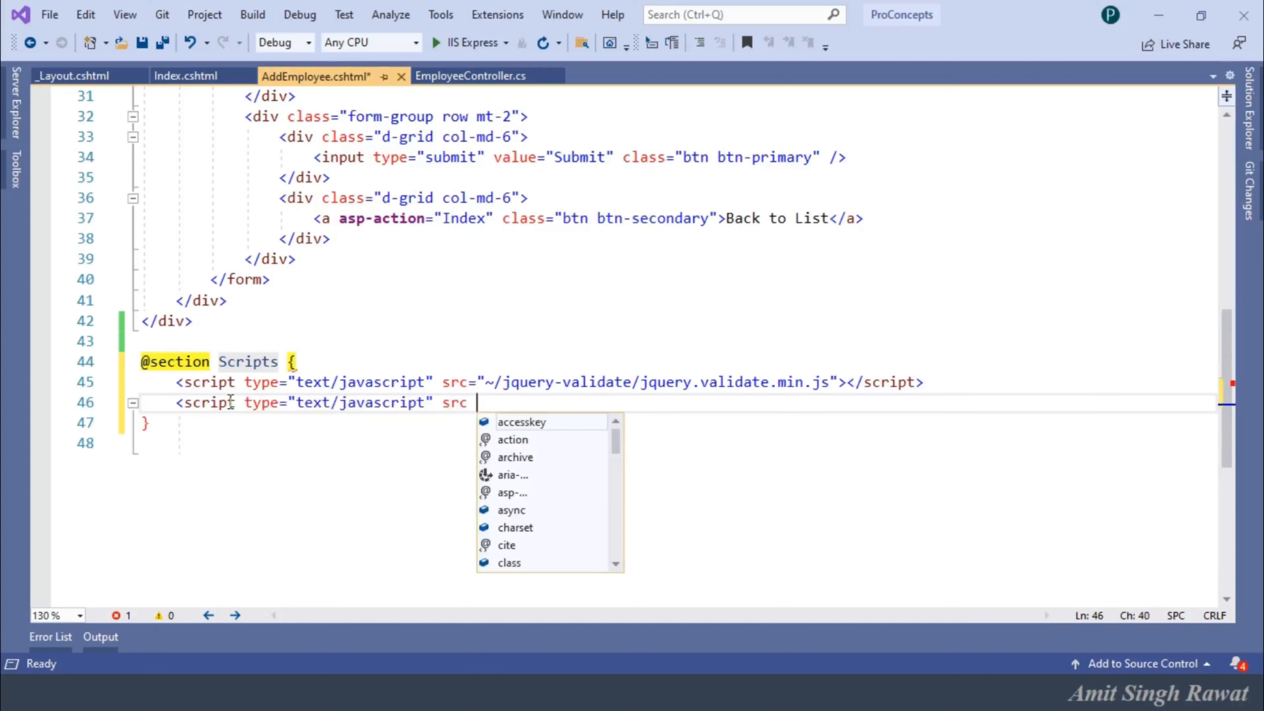
{"action": "type", "text": "=\"~/"}
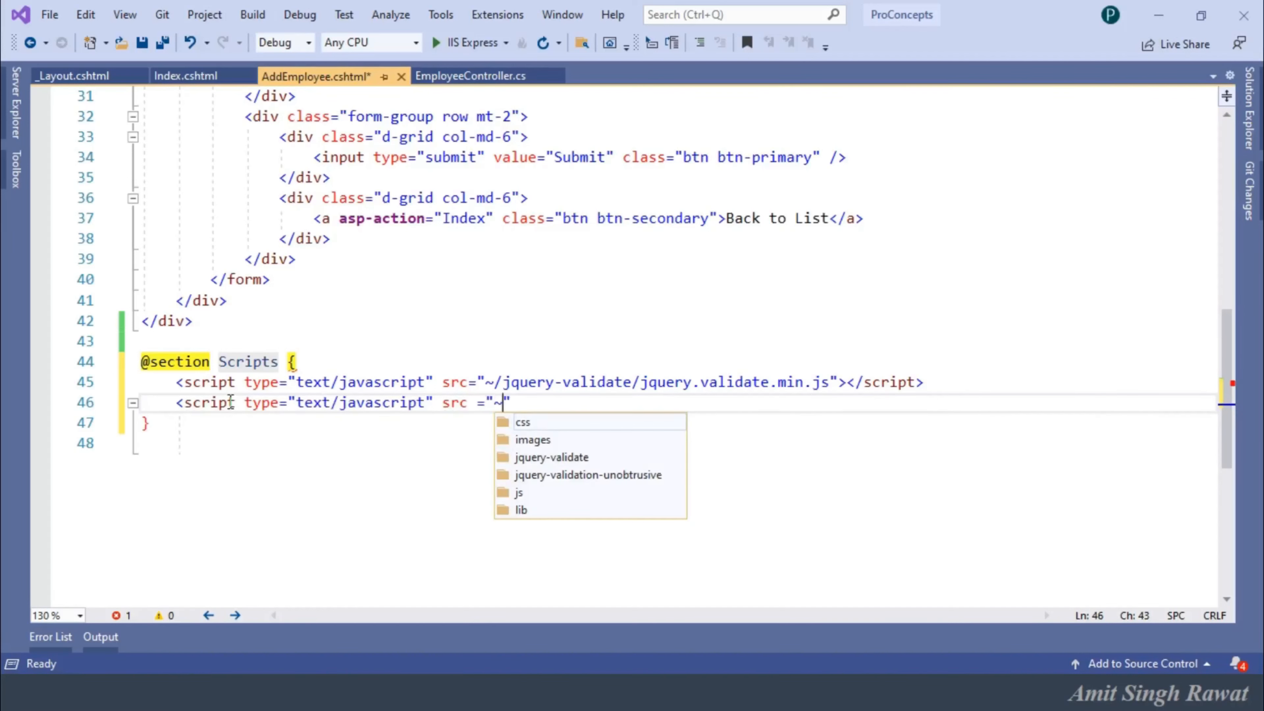
{"action": "type", "text": "/"}
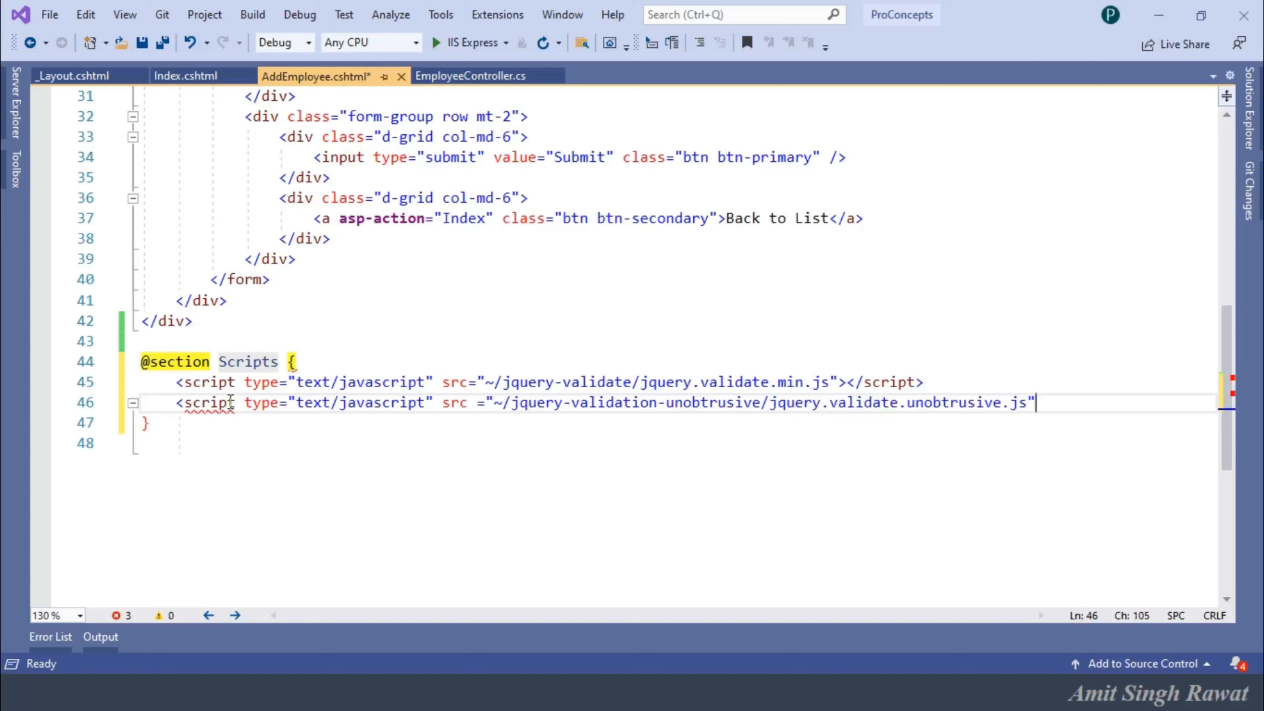
{"action": "type", "text": "></script>"}
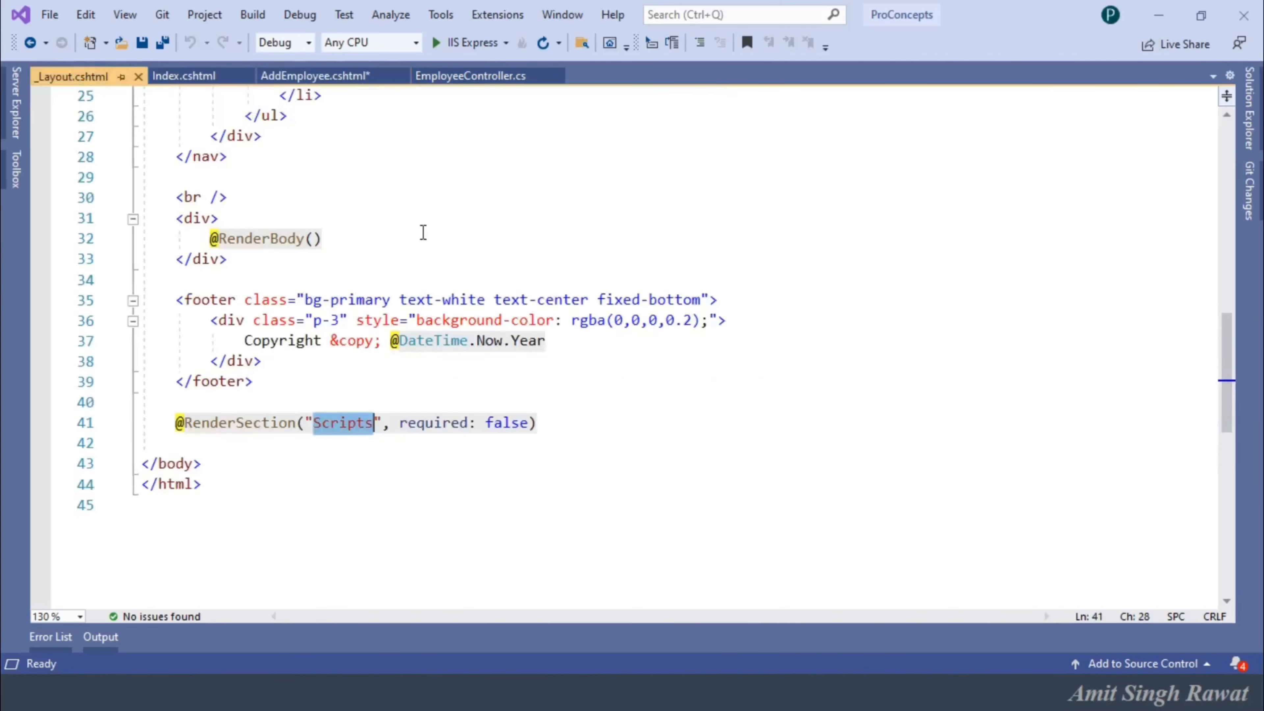
Review Index.cshtml's Scripts section and find jquery.js under wwwroot/lib/jquery.
{"action": "scroll", "scroll_direction": "down", "scroll_amount": 3}
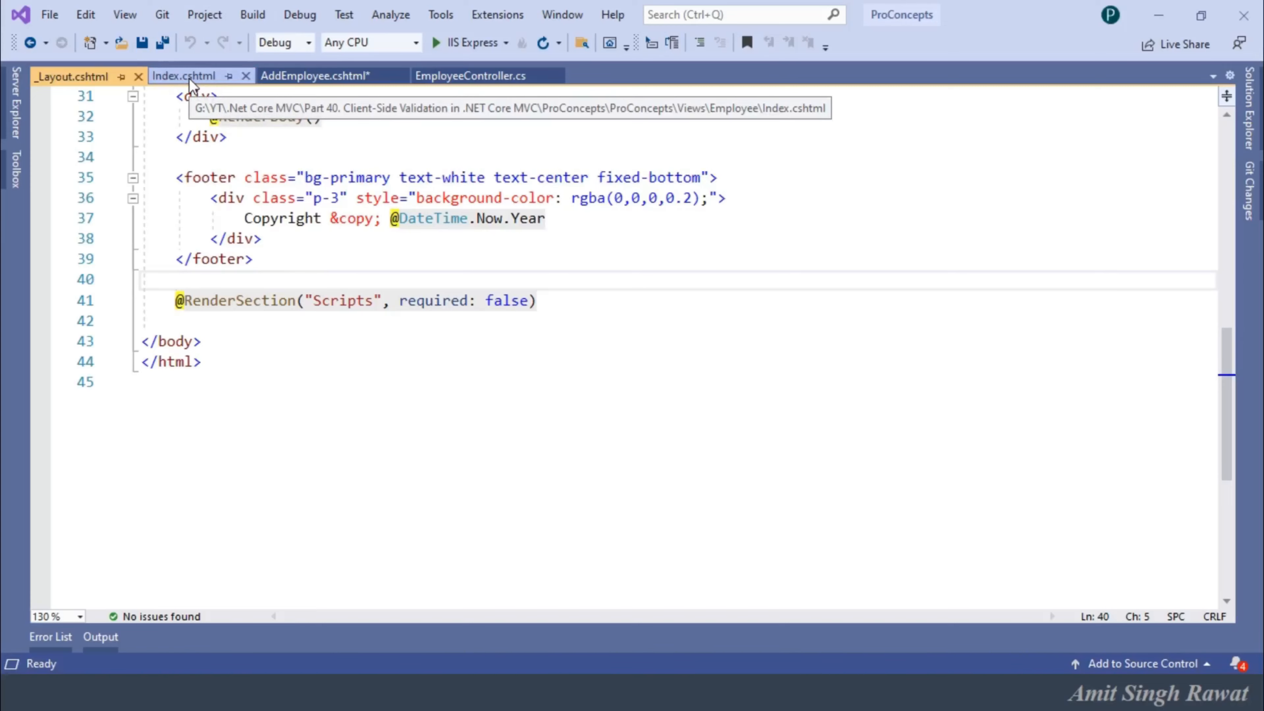
{"action": "left_click", "coordinate": [184, 75]}
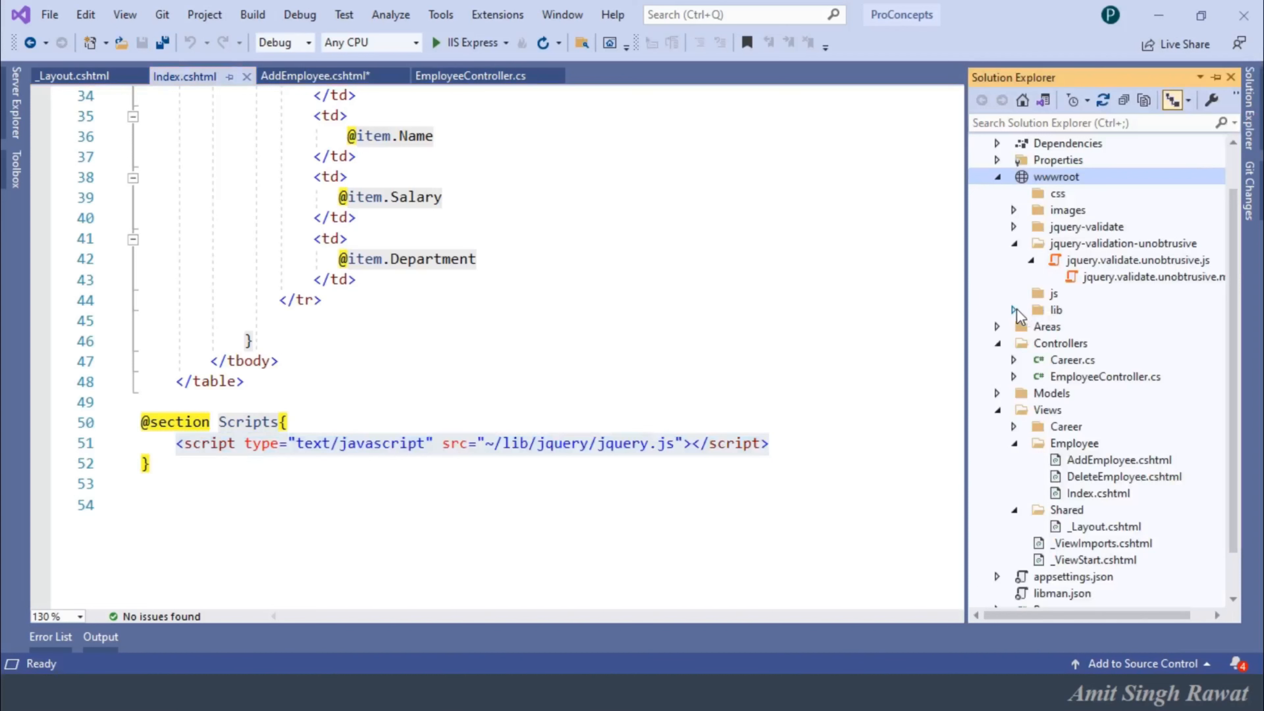
{"action": "left_click", "coordinate": [1017, 309]}
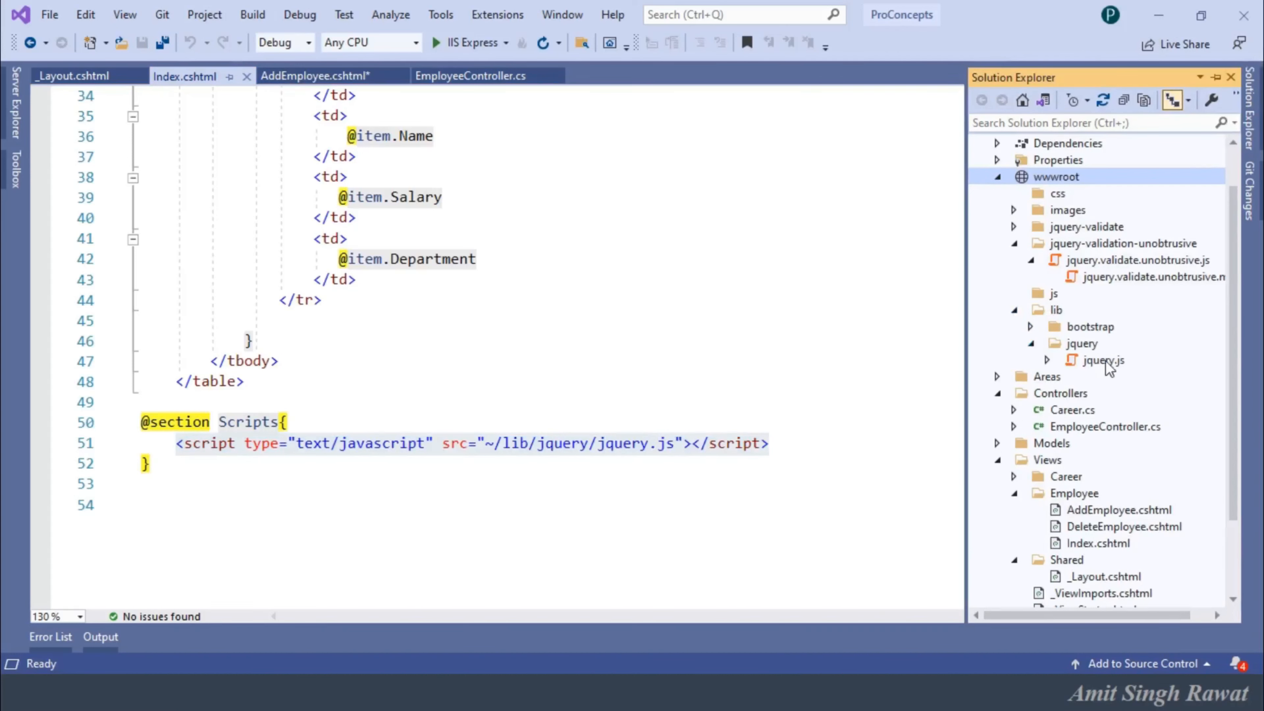
{"action": "left_click", "coordinate": [797, 442]}
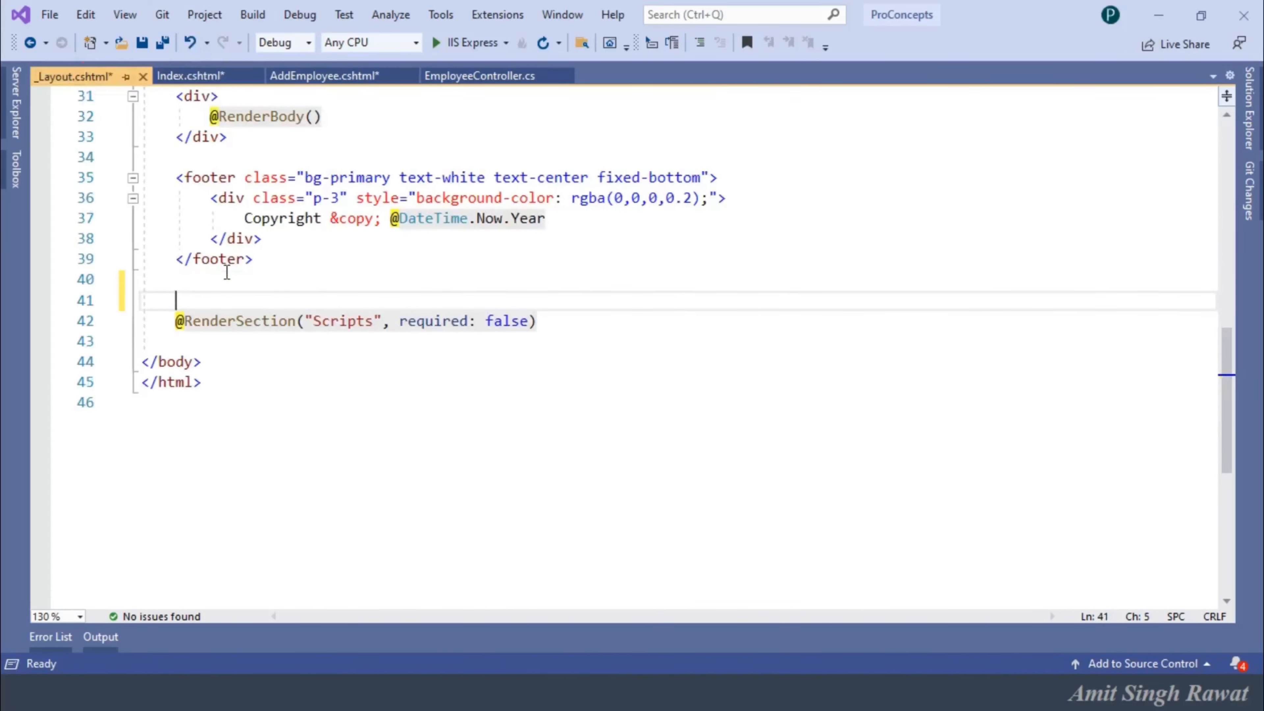
{"action": "type", "text": "<script type=\"text/javascript\" src=\"~/lib/jquery/jquery.js\"></script>"}
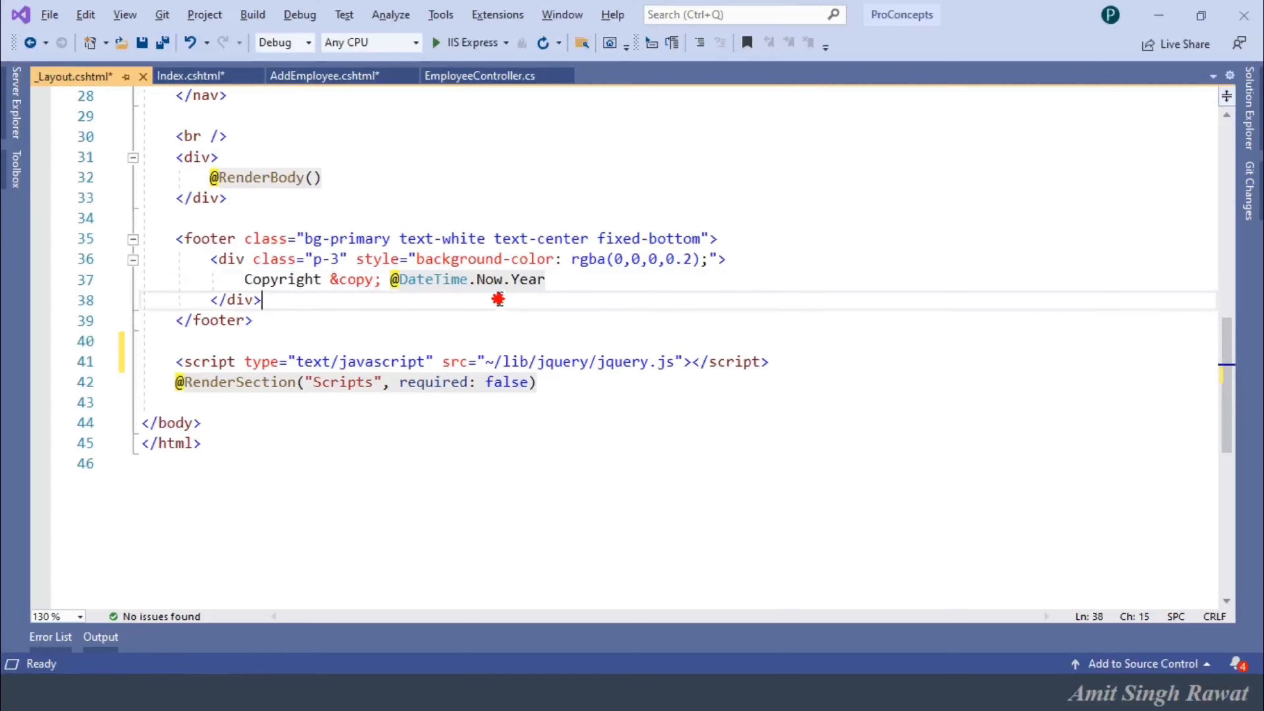
{"action": "mouse_move", "coordinate": [324, 76]}
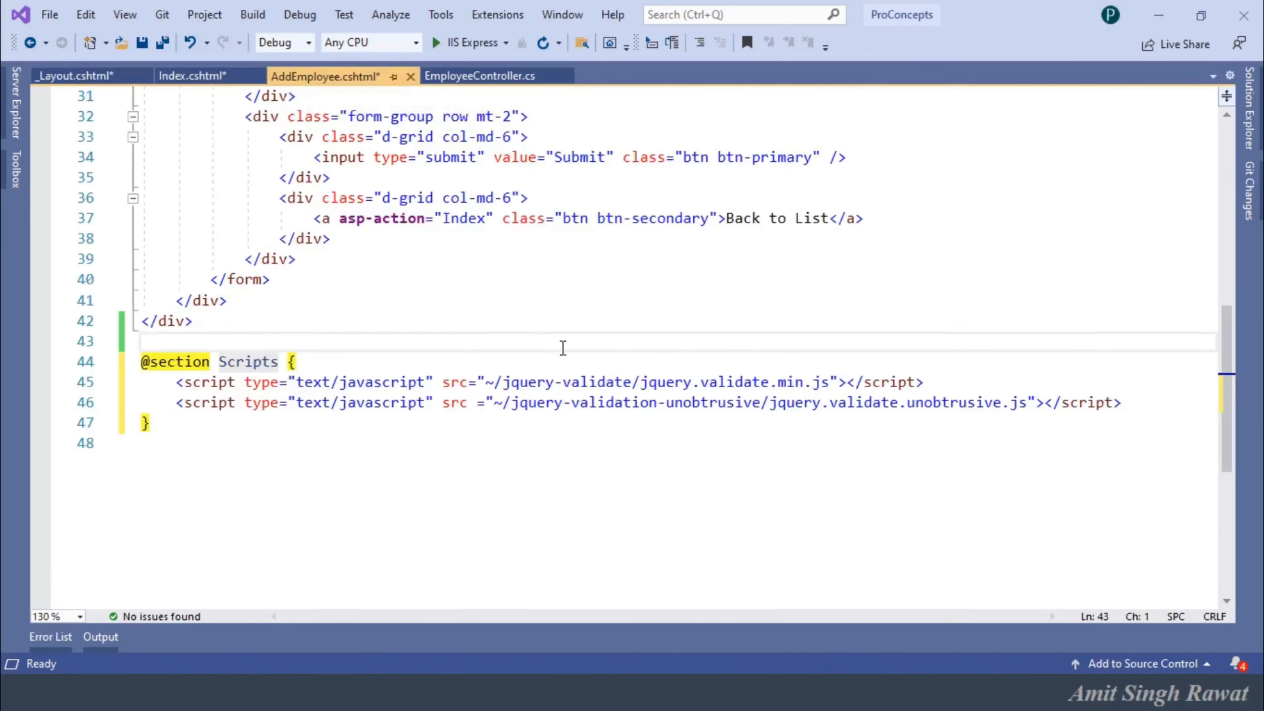
{"action": "mouse_move", "coordinate": [777, 402]}
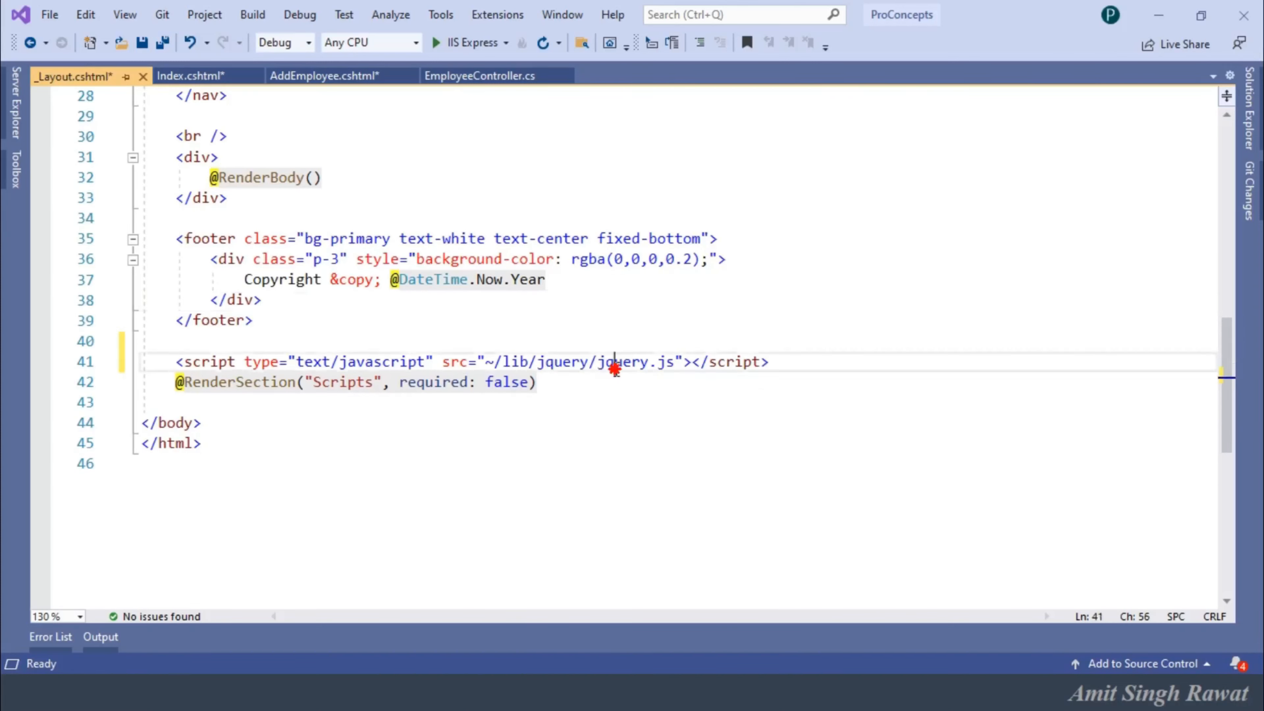
{"action": "double_click", "coordinate": [622, 361]}
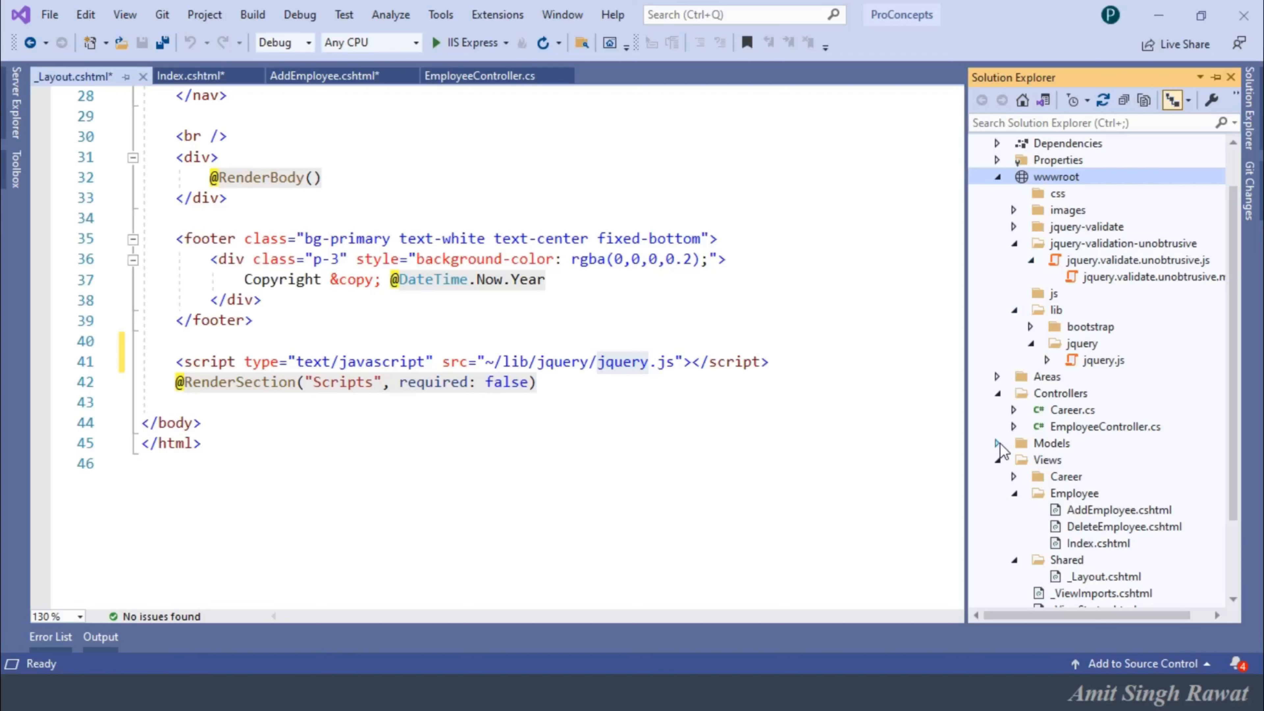
Review Employee.cs [Required] attributes and the asp-validation-for spans in AddEmployee.cshtml.
{"action": "double_click", "coordinate": [1080, 460]}
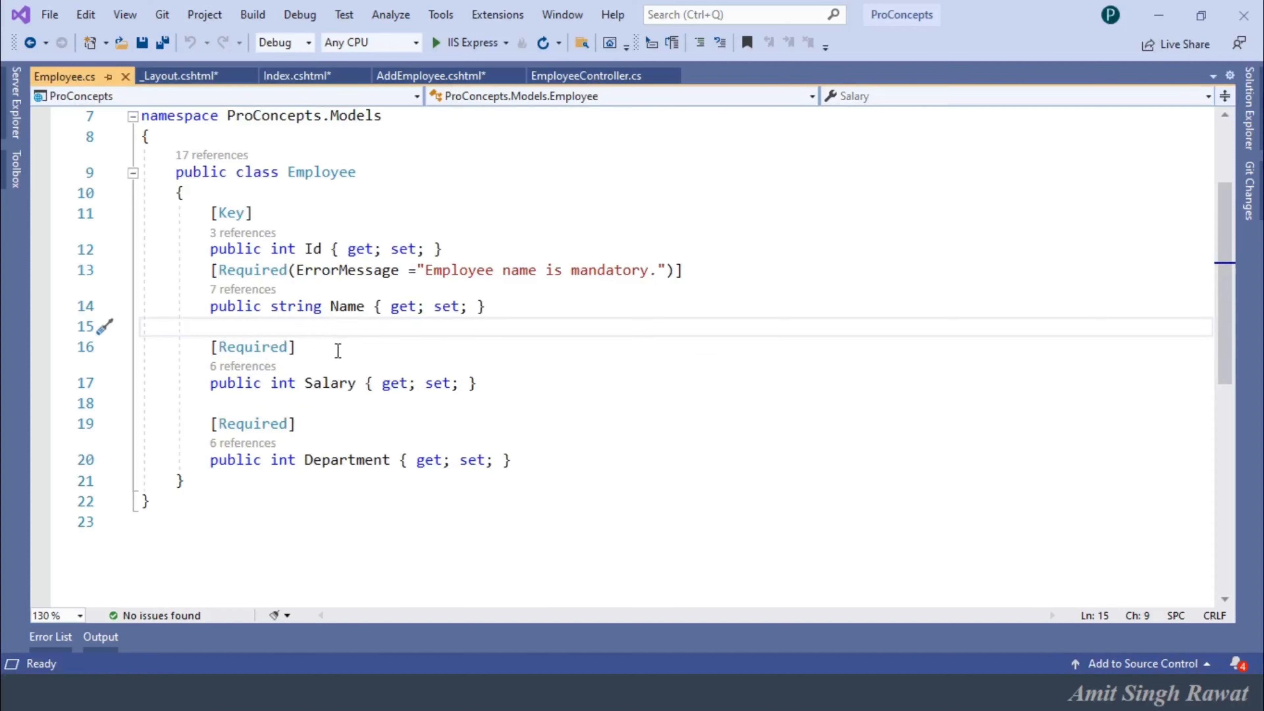
{"action": "mouse_move", "coordinate": [516, 94]}
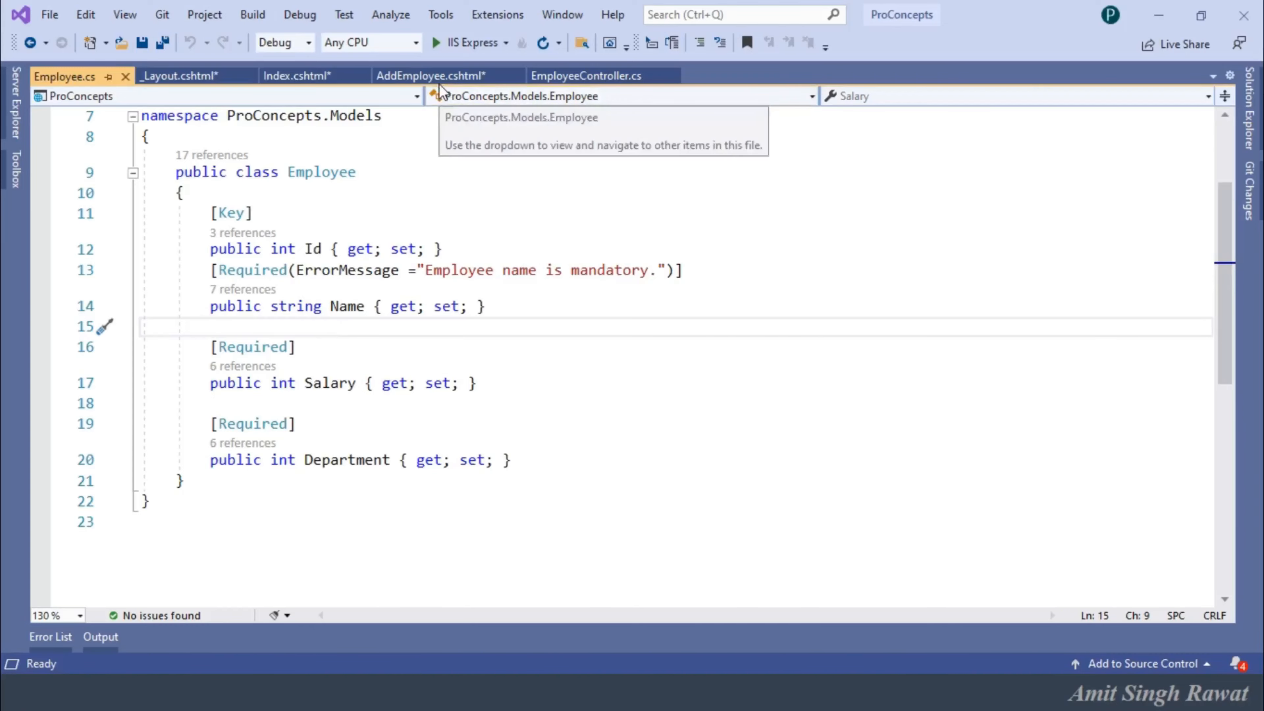
{"action": "left_click", "coordinate": [431, 76]}
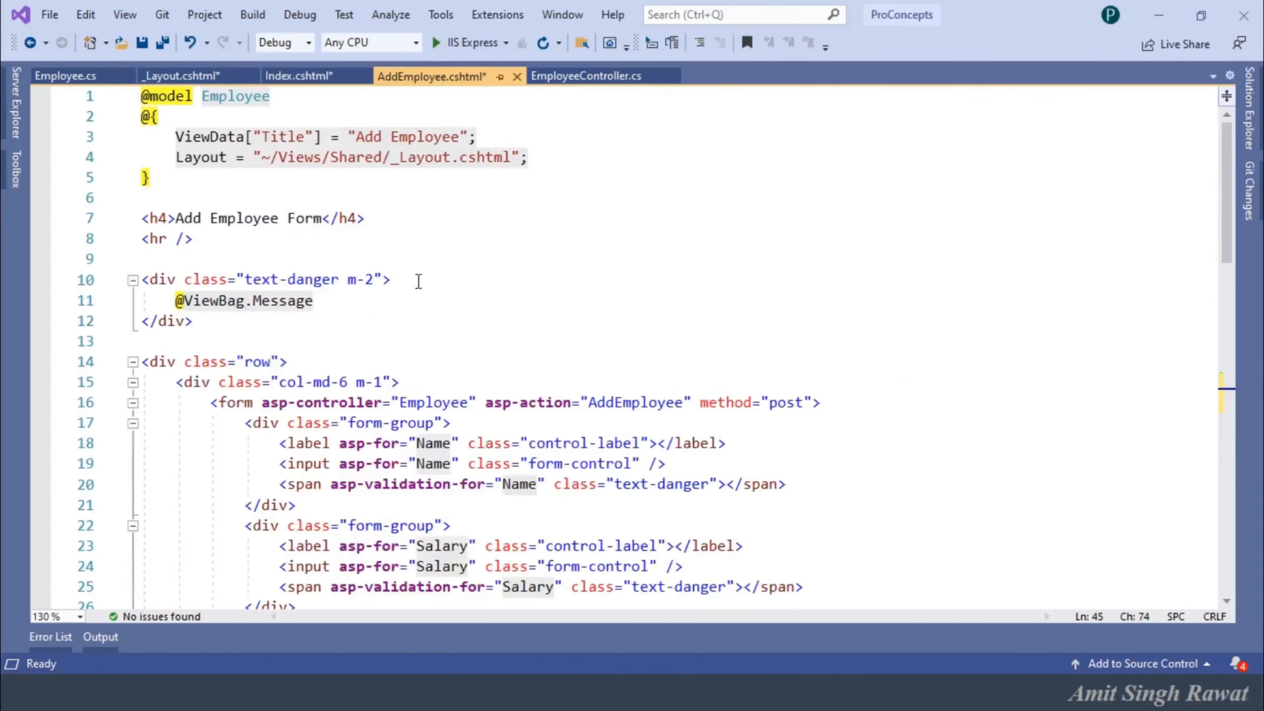
{"action": "scroll", "scroll_direction": "down", "scroll_amount": 3}
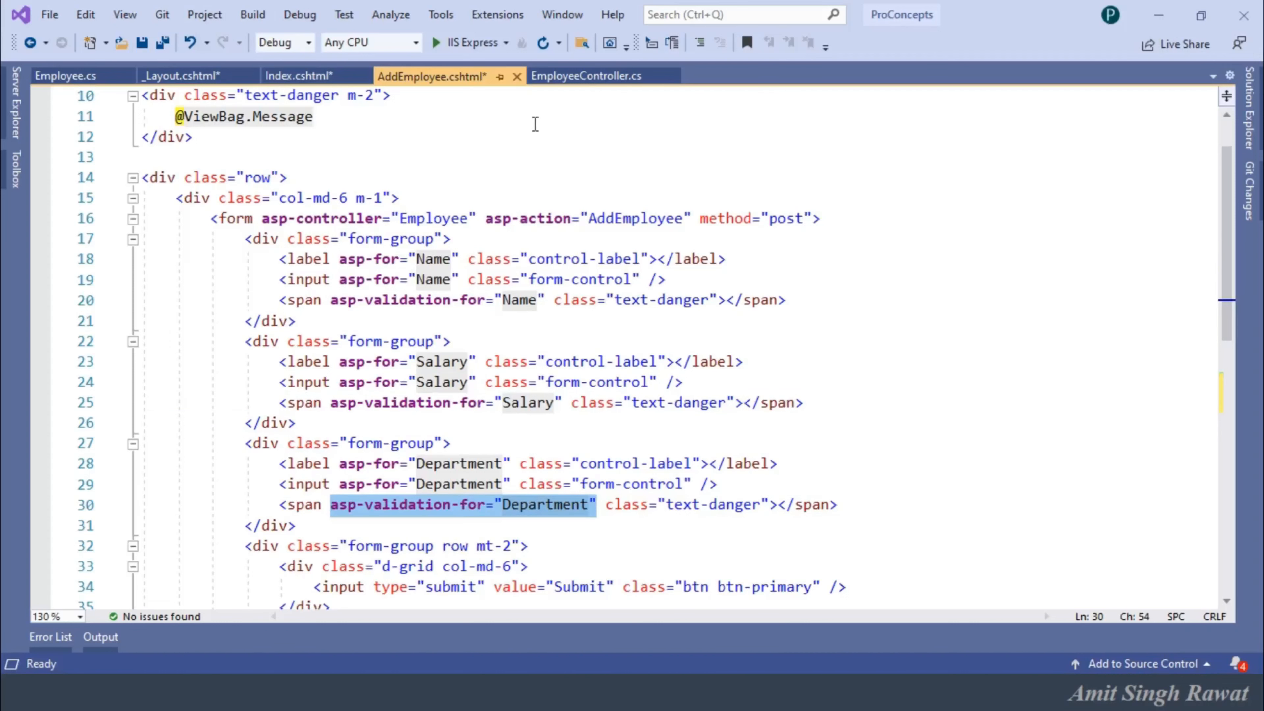
{"action": "left_click", "coordinate": [585, 76]}
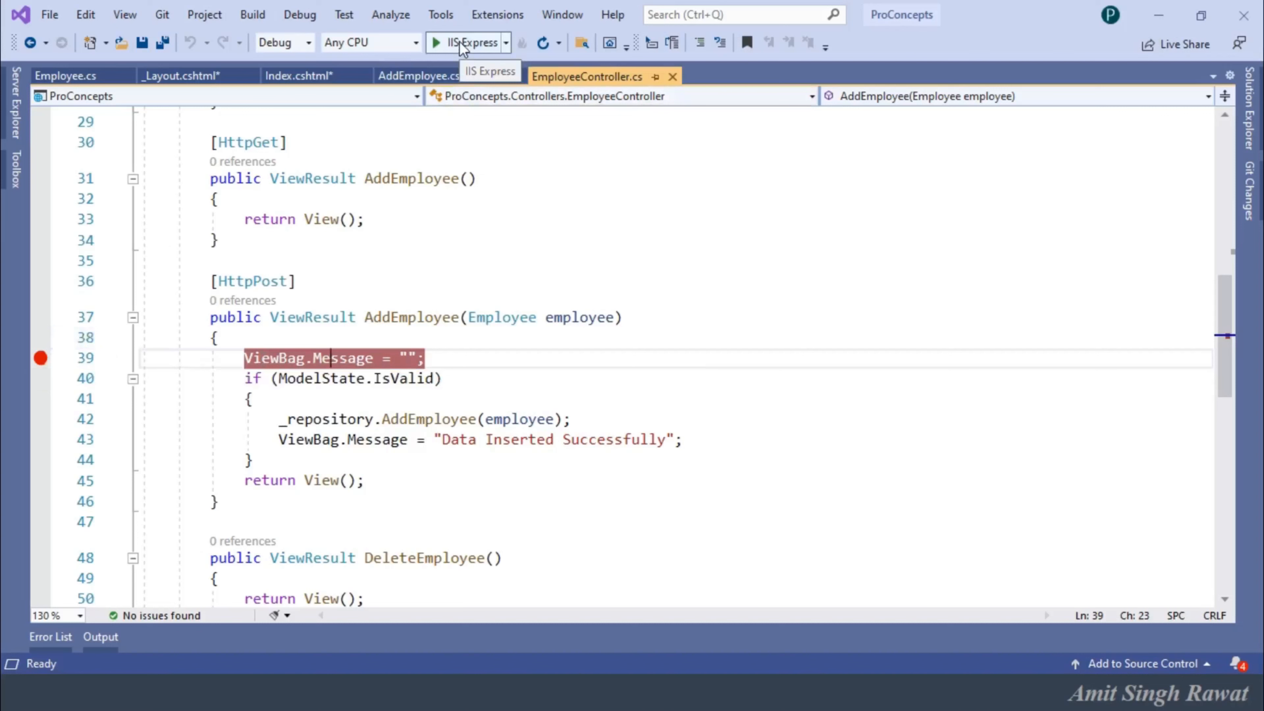
Build and run the ProConcepts web application with IIS Express.
{"action": "left_click", "coordinate": [435, 42]}
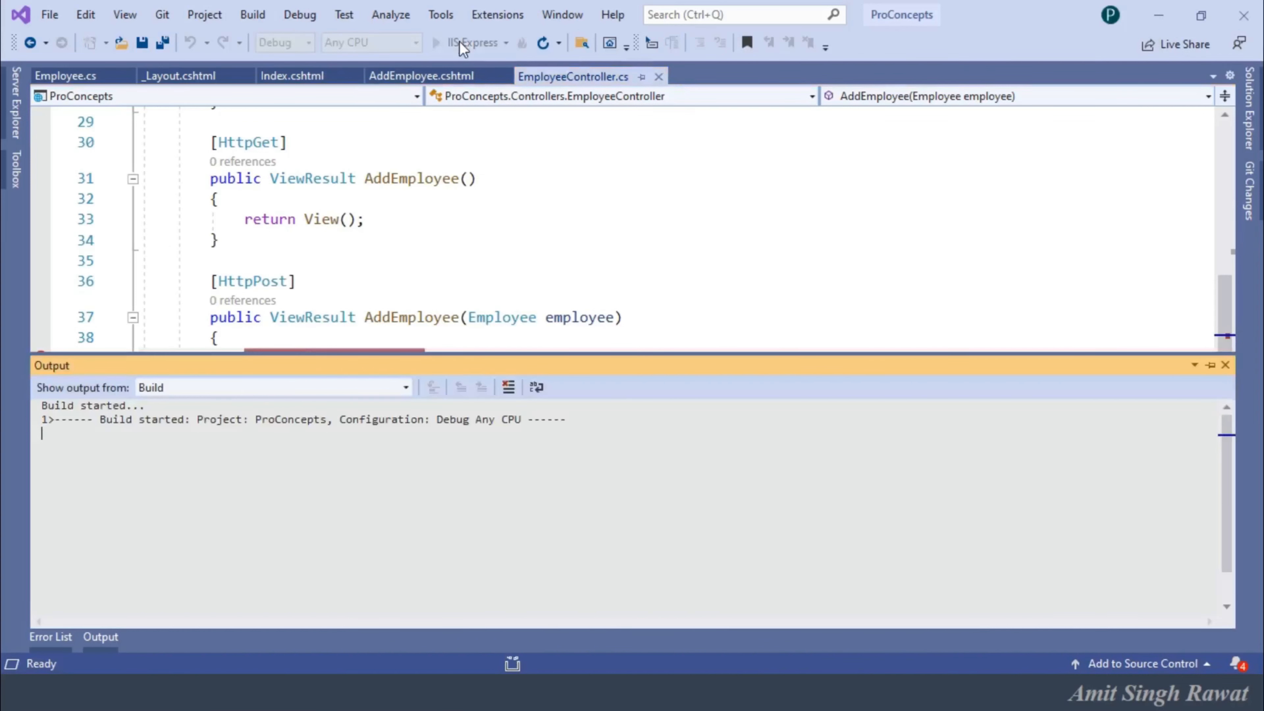
{"action": "left_click", "coordinate": [473, 43]}
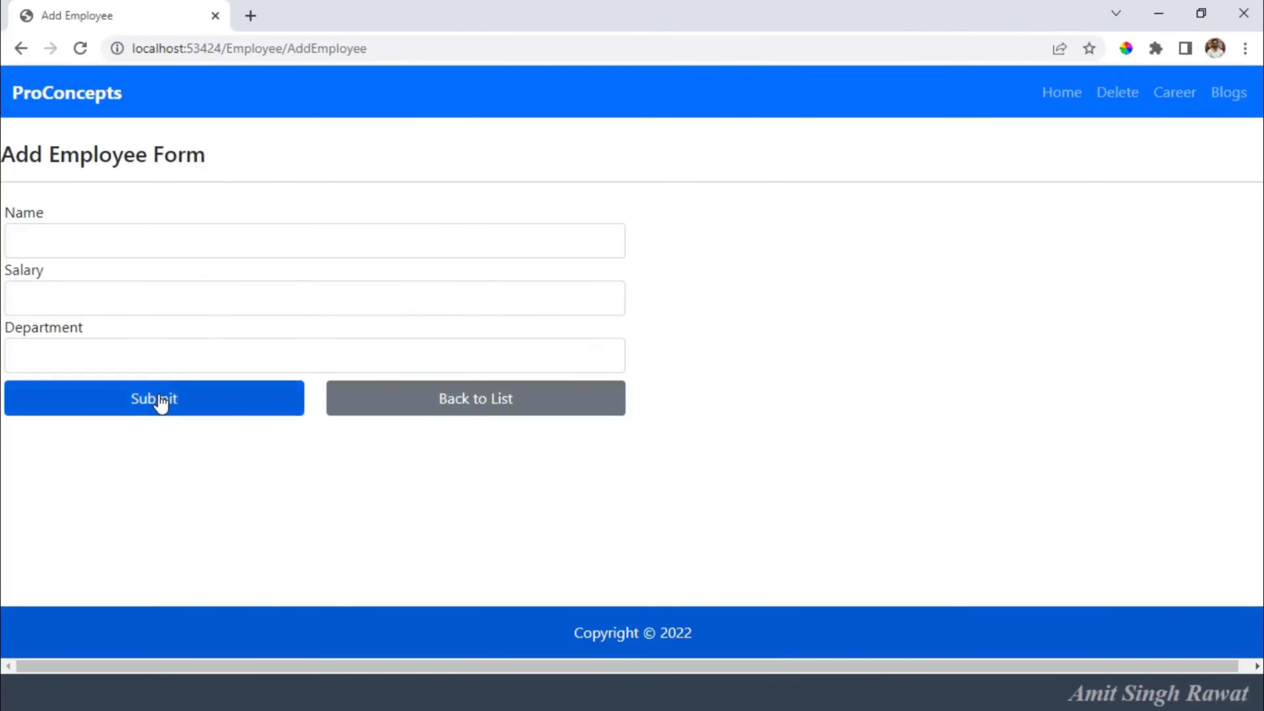
Submit the empty form to show required messages under Name, Salary and Department, then return to the editor.
{"action": "left_click", "coordinate": [154, 398]}
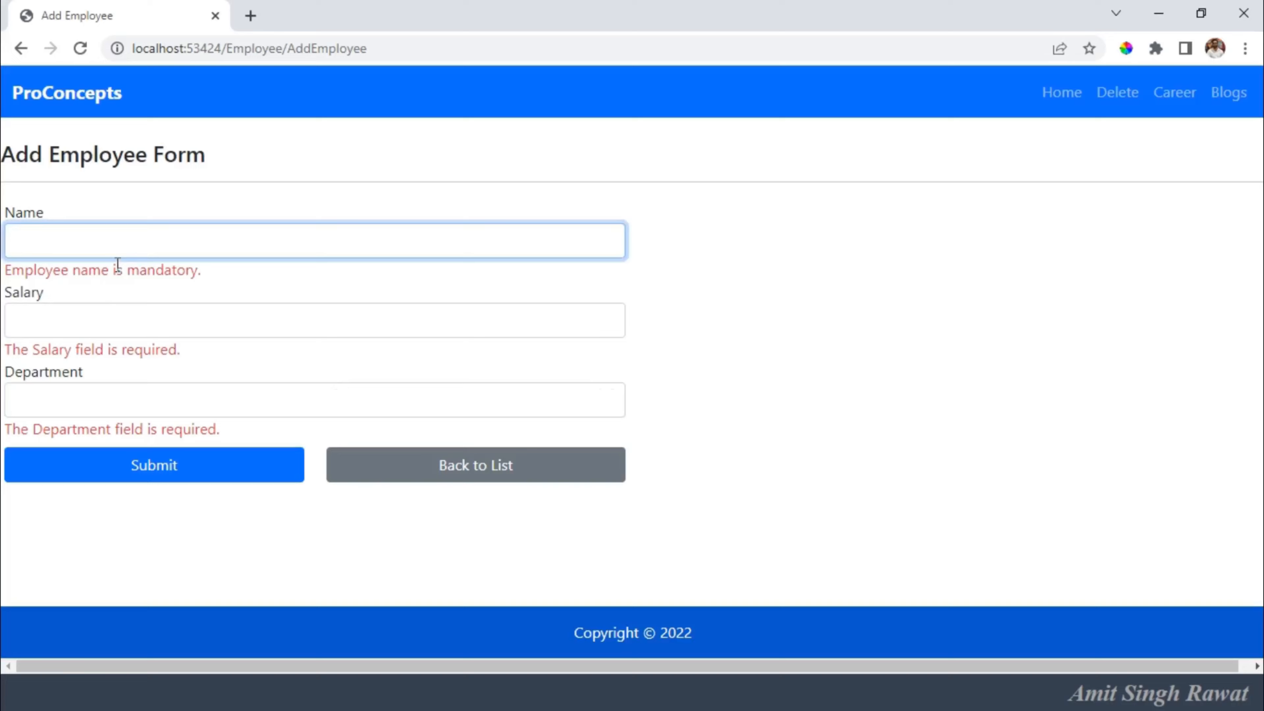
{"action": "mouse_move", "coordinate": [145, 359]}
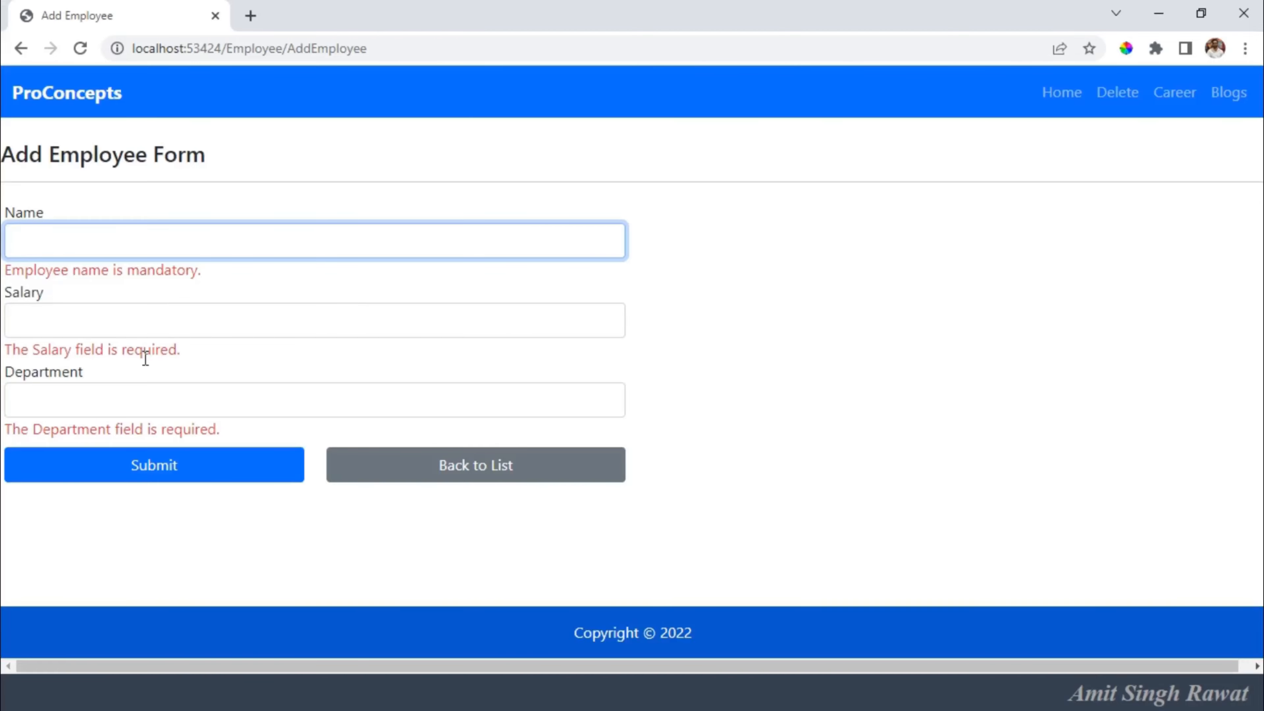
{"action": "key", "text": "alt+tab"}
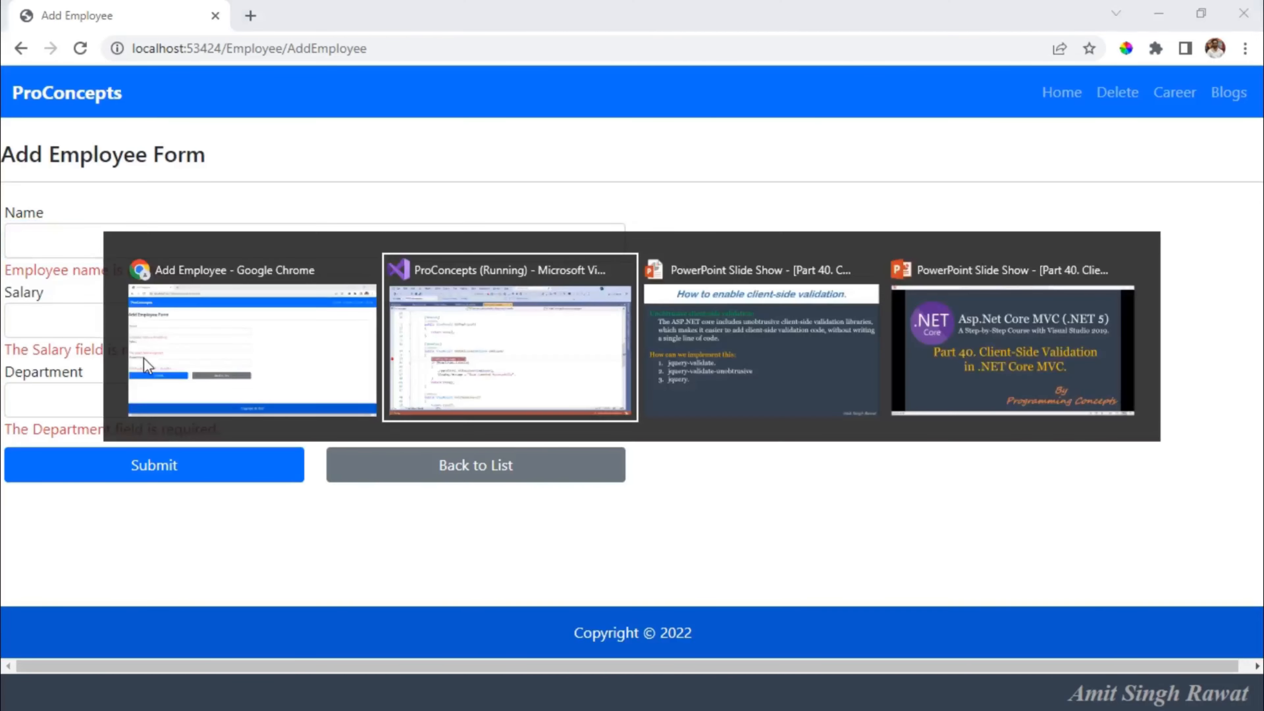
Review the jquery-validate and unobtrusive script tags in AddEmployee.cshtml's Scripts section.
{"action": "left_click", "coordinate": [509, 269]}
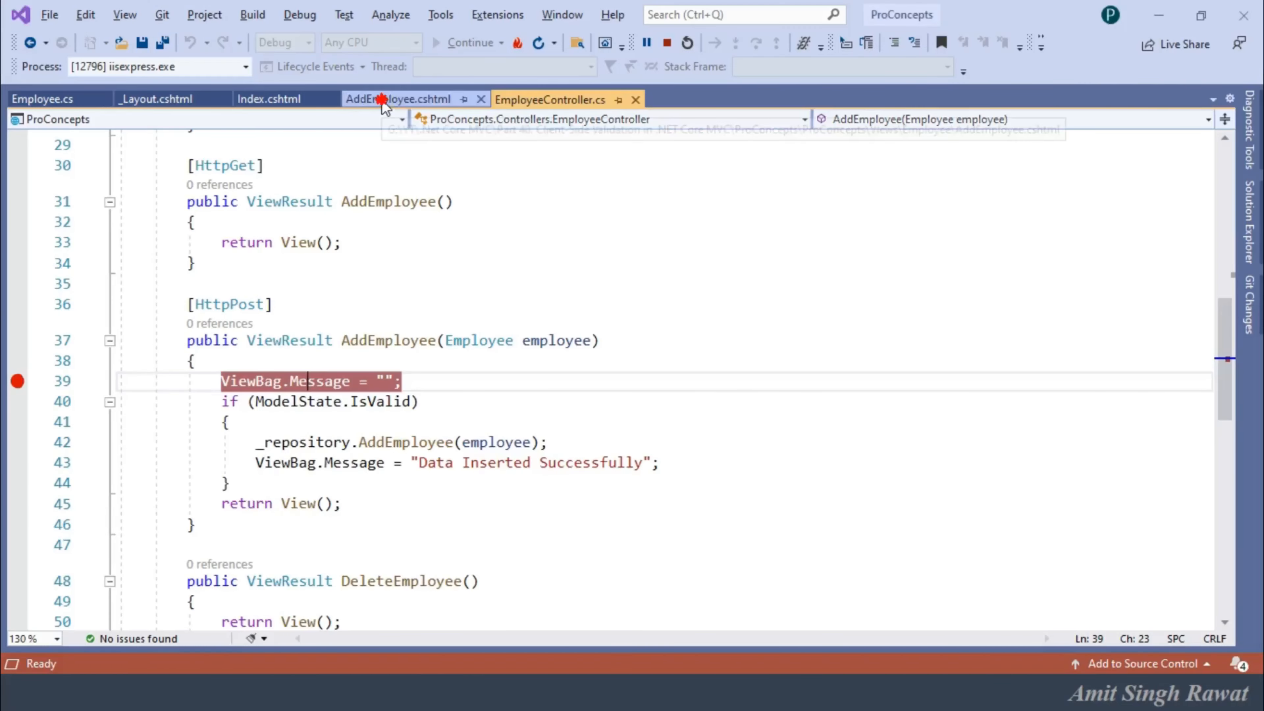
{"action": "left_click", "coordinate": [398, 98]}
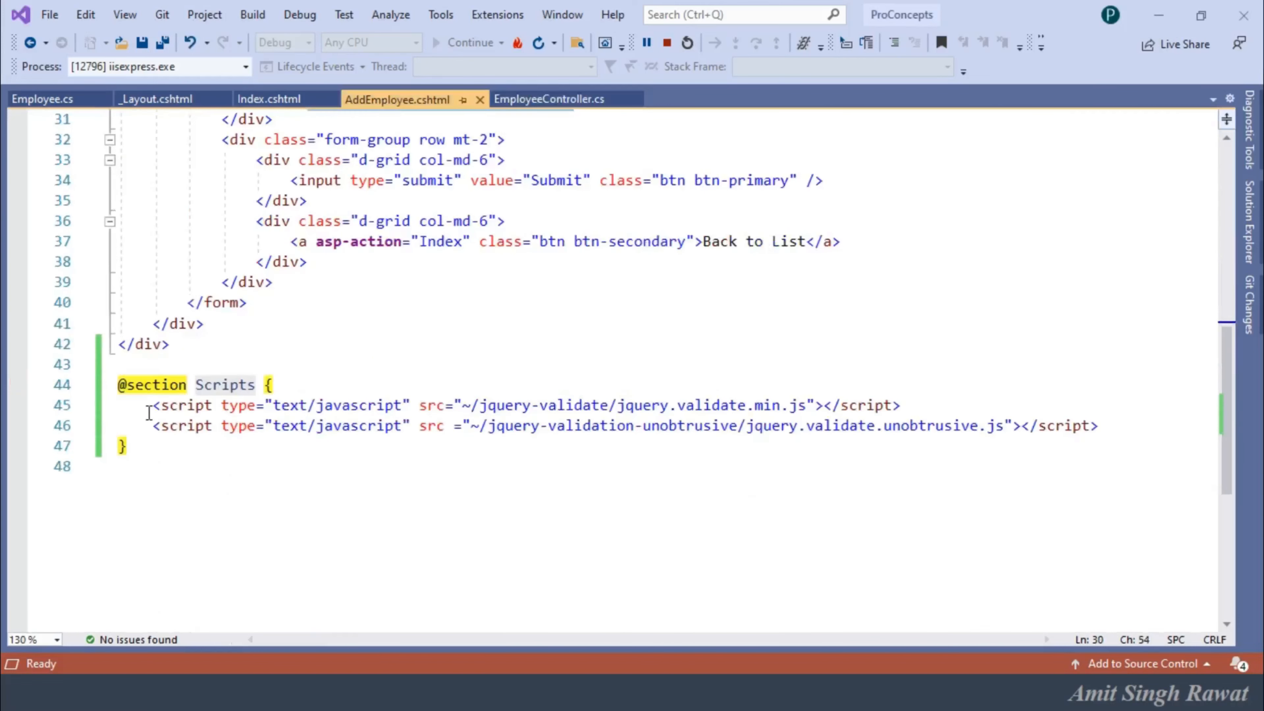
{"action": "left_click_drag", "start_coordinate": [154, 405], "coordinate": [383, 426]}
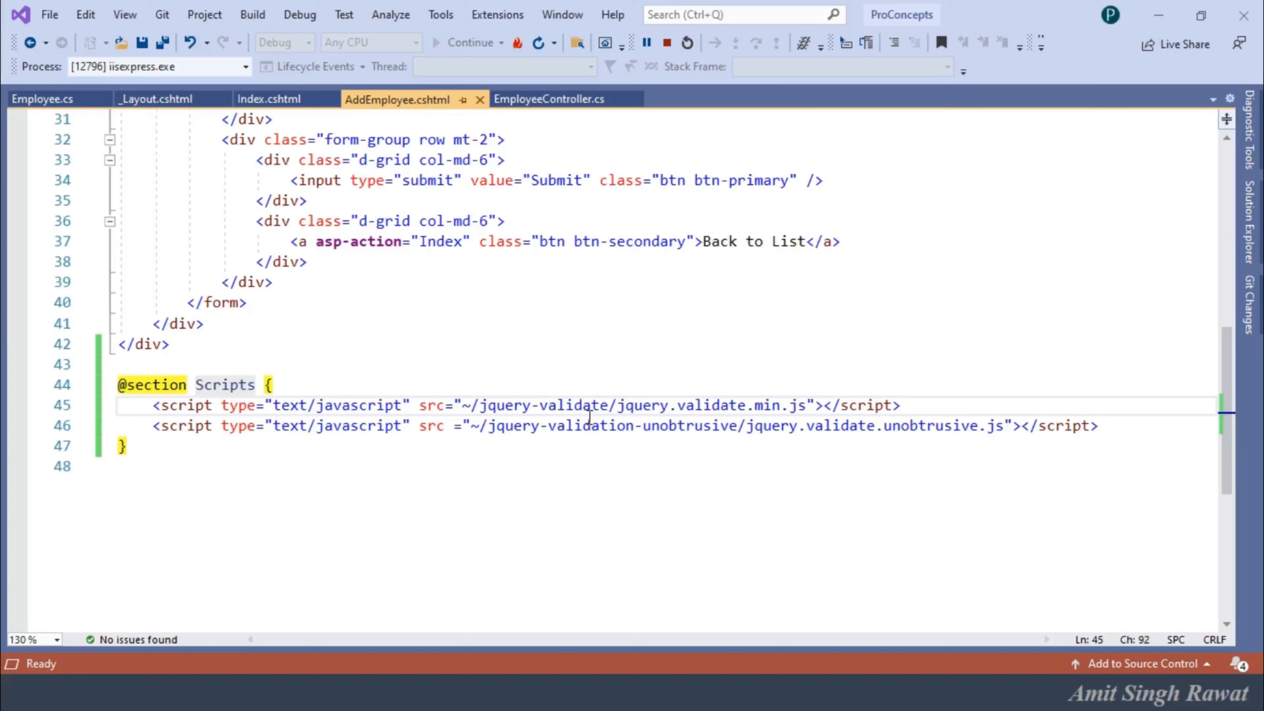
{"action": "mouse_move", "coordinate": [639, 375]}
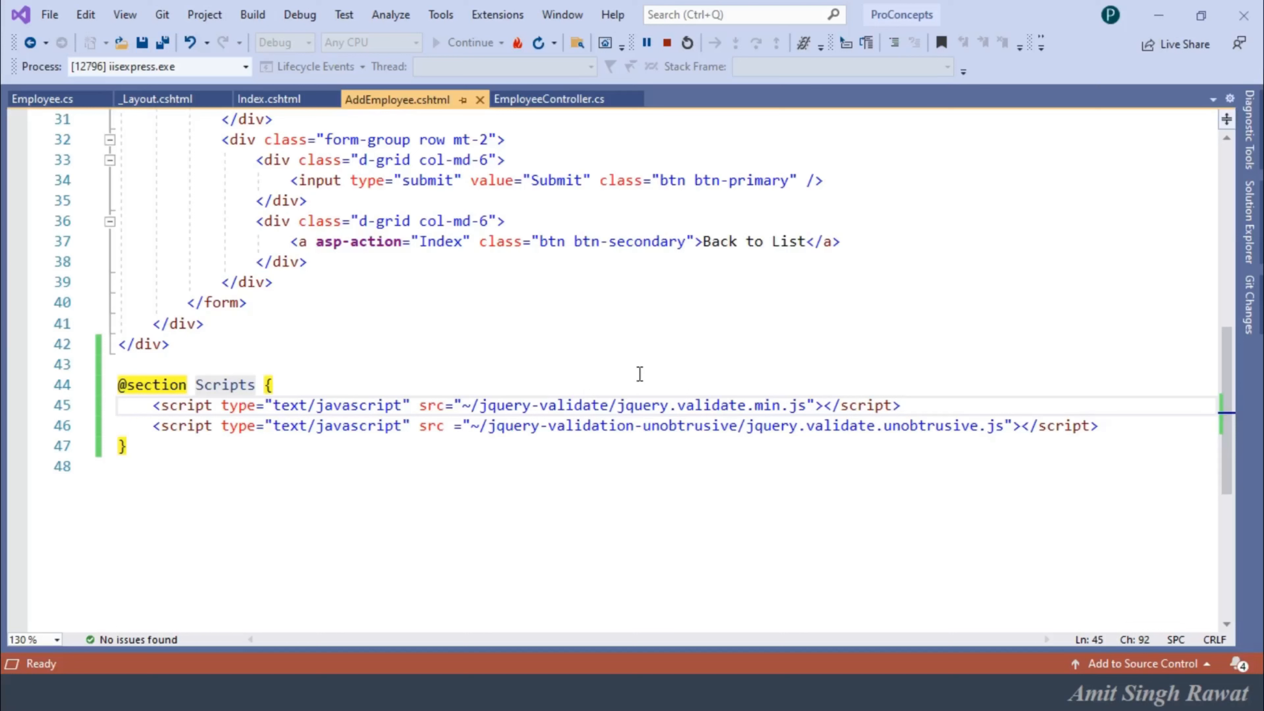
Review the jQuery script reference in _Layout.cshtml.
{"action": "left_click", "coordinate": [153, 98]}
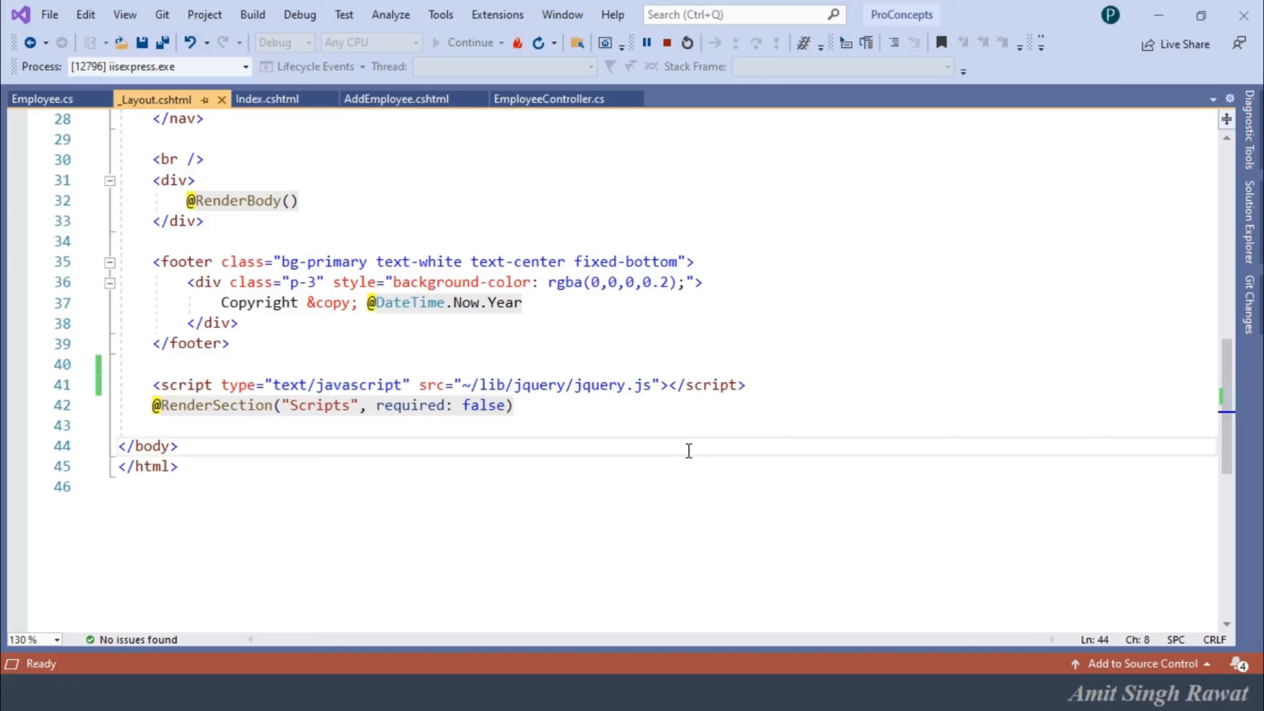
{"action": "left_click", "coordinate": [178, 445]}
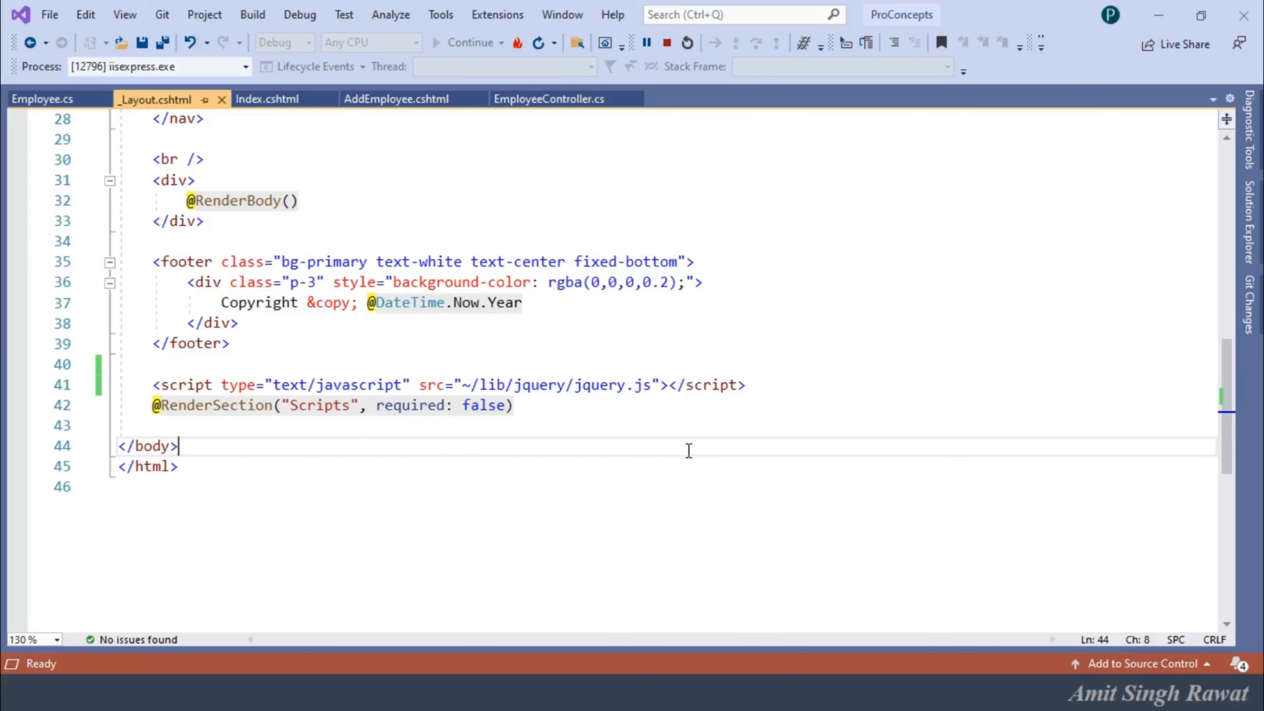